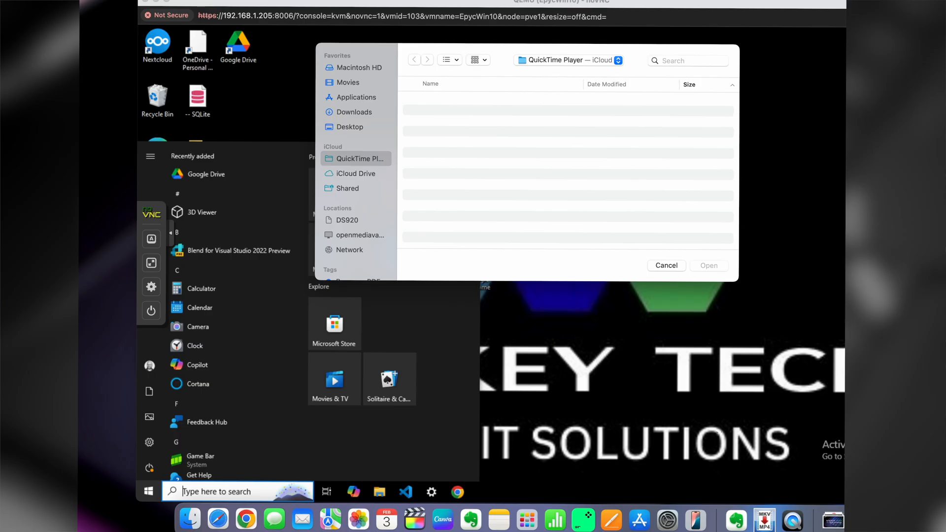
Launch Chrome in the EpycWin10 console, dismiss the extensions notice and load the Gmail workspace page.
left_click(666, 265)
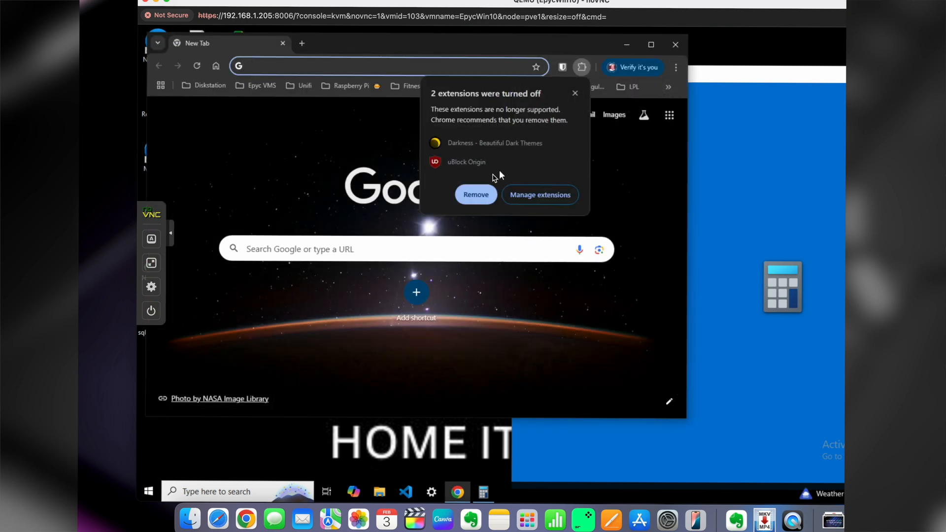
left_click(574, 92)
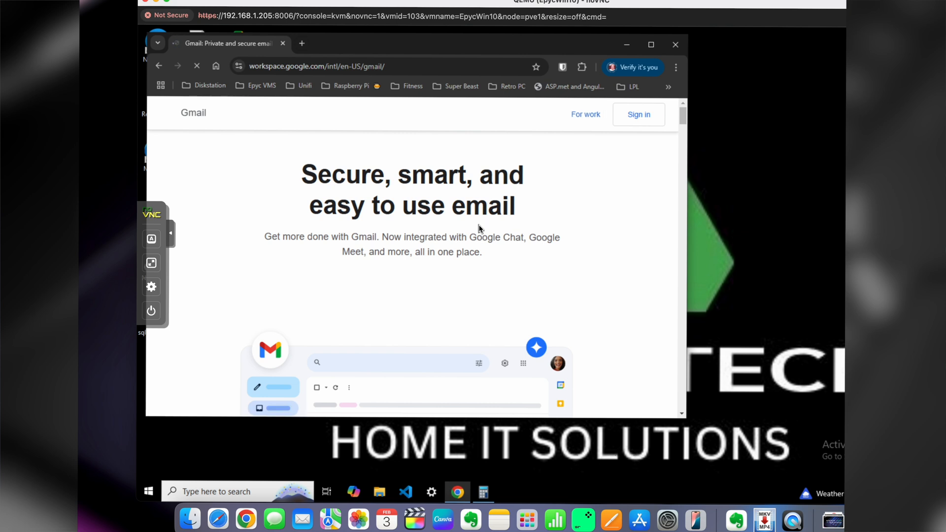
left_click(148, 491)
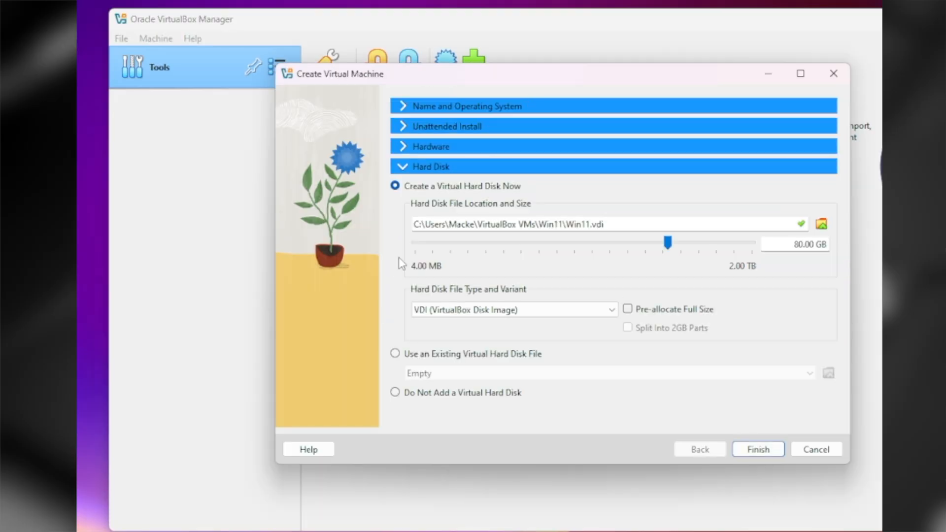
Finish the wizard so the Win11 VM is created, powered off with its 80 GB disk and ISO attached.
left_click(757, 449)
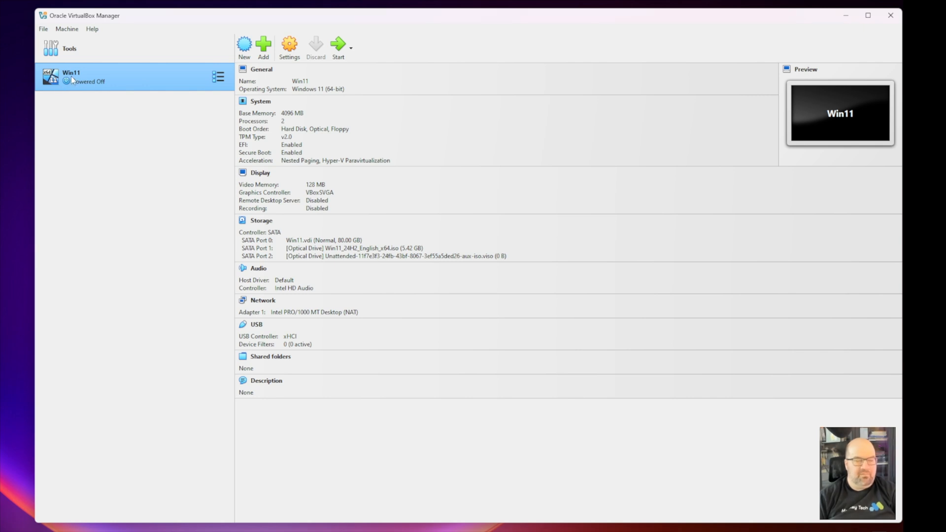
mouse_move(71, 78)
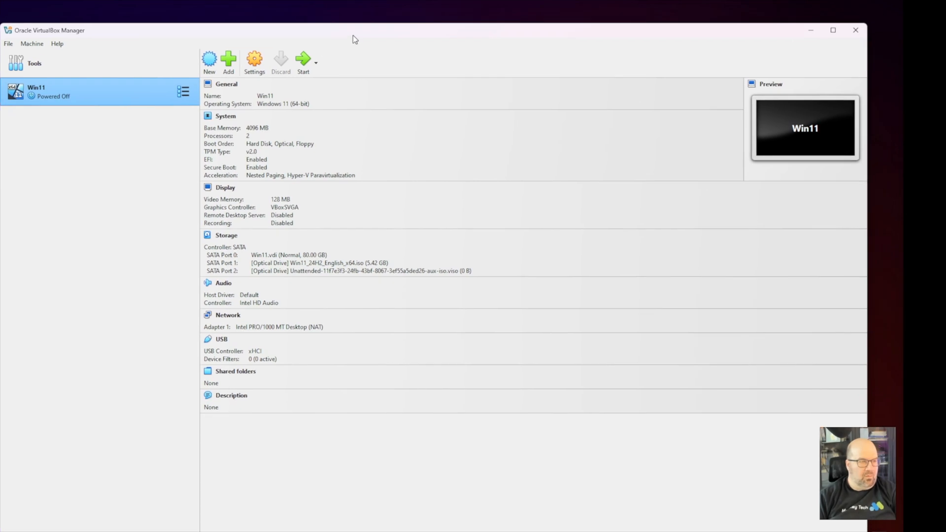
mouse_move(209, 58)
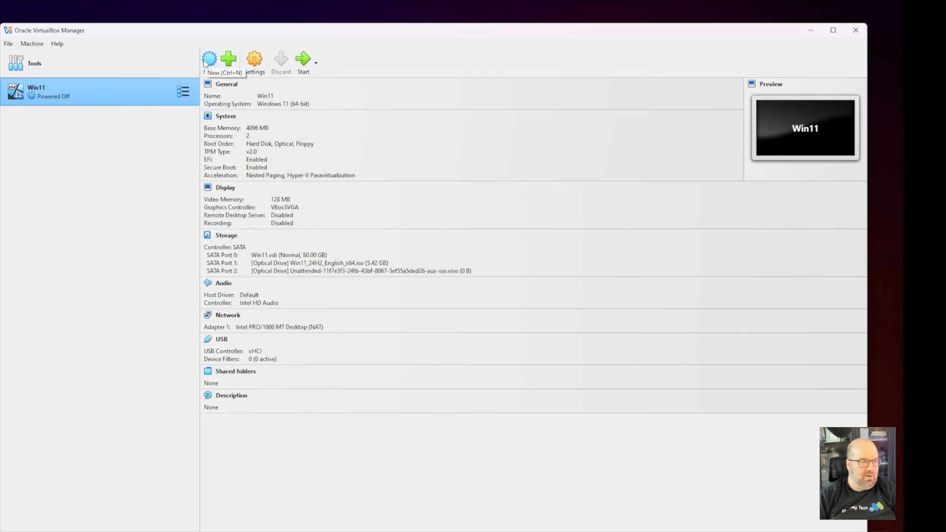
Begin a new VM named Windows11a, keep Microsoft Windows type and choose Win11_24H2_English_x64.iso.
left_click(209, 58)
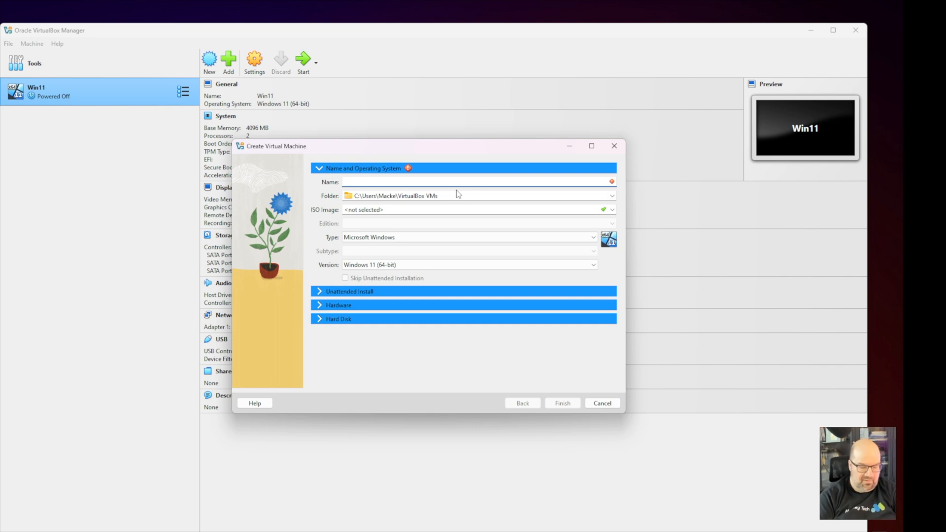
type("Windows11a")
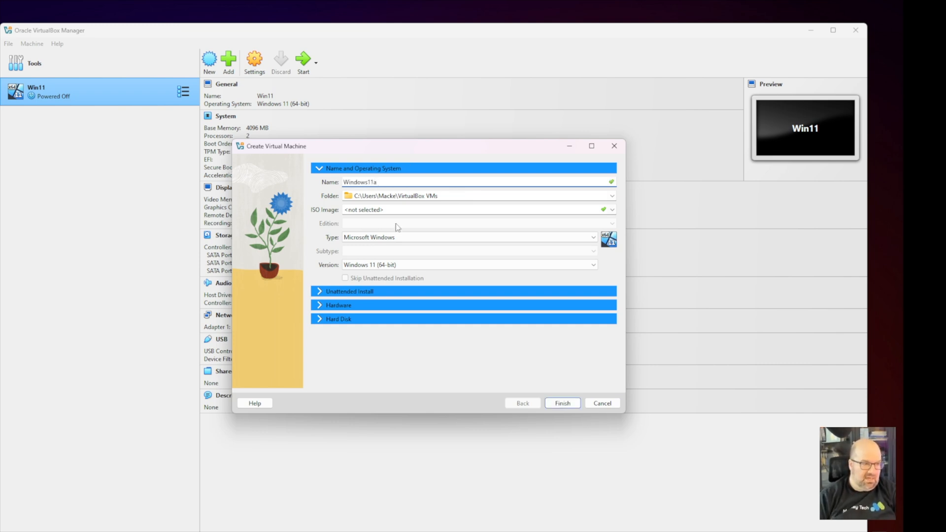
mouse_move(330, 243)
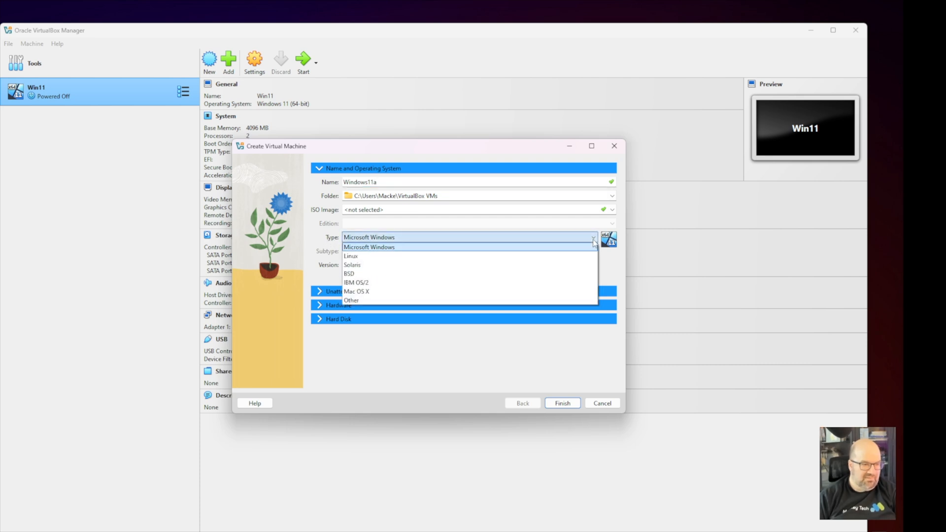
mouse_move(567, 256)
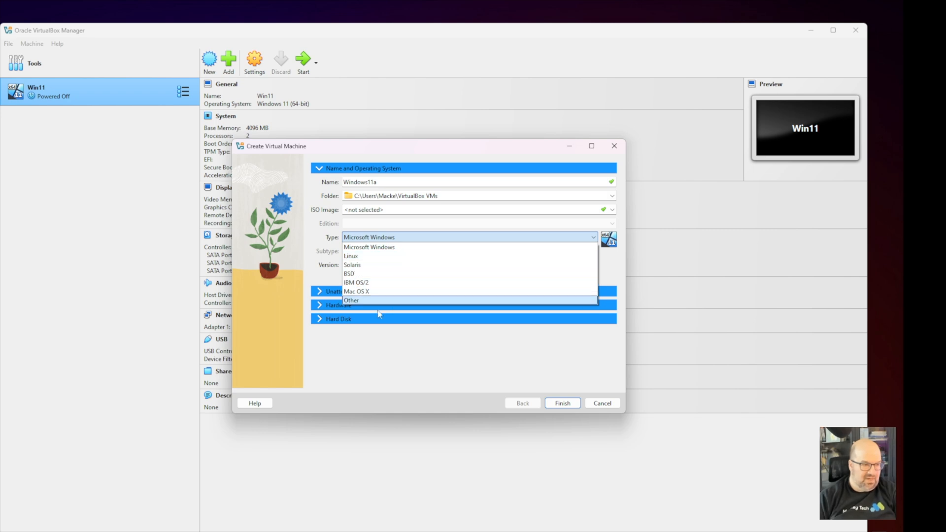
mouse_move(415, 341)
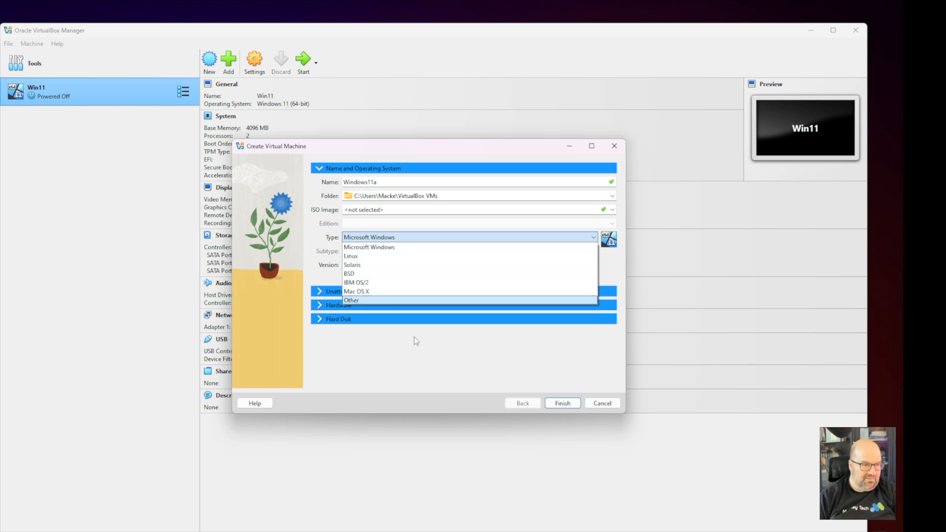
left_click(368, 246)
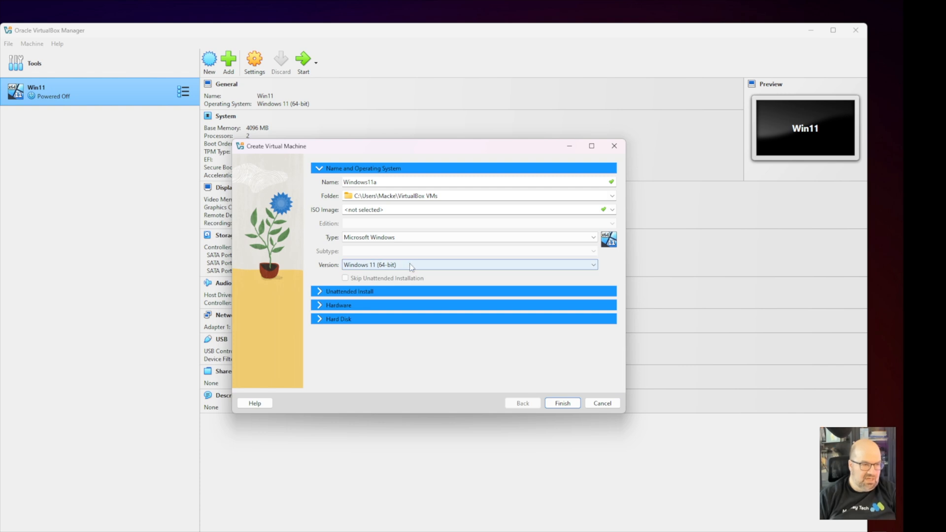
mouse_move(410, 265)
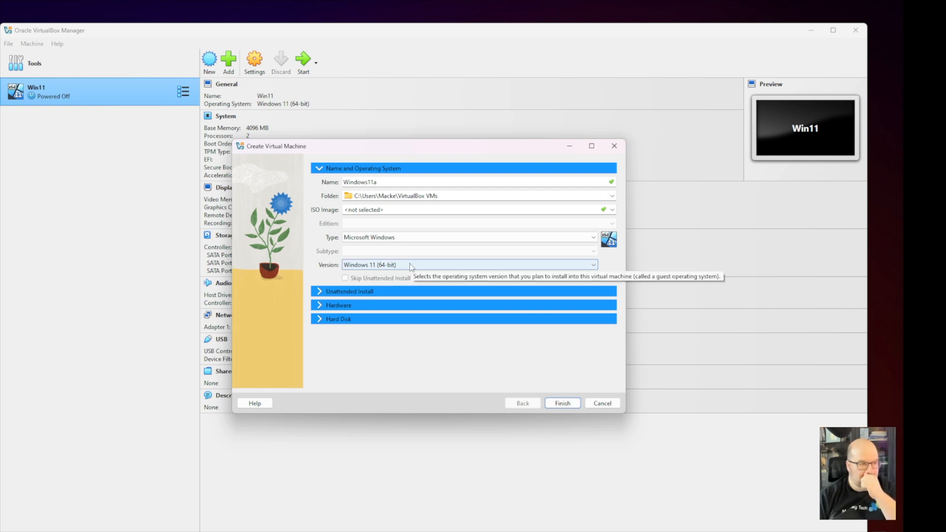
mouse_move(399, 219)
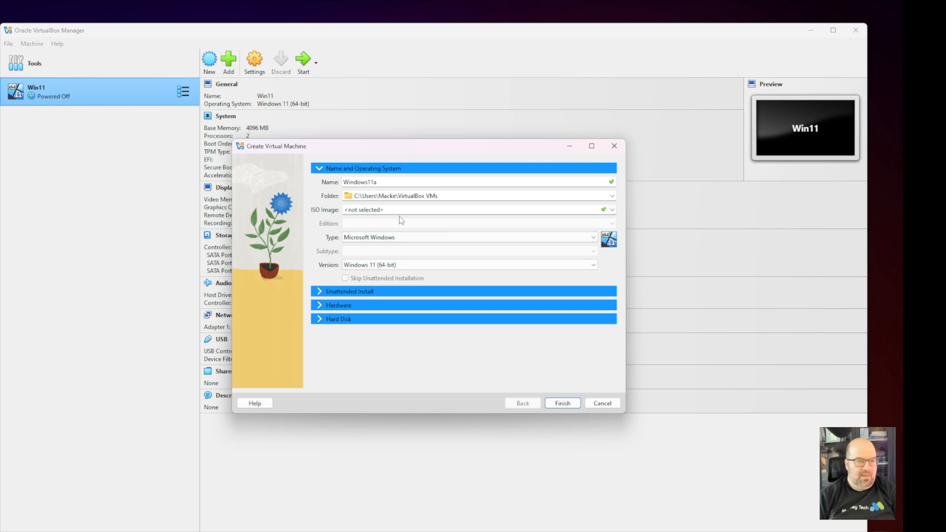
mouse_move(316, 215)
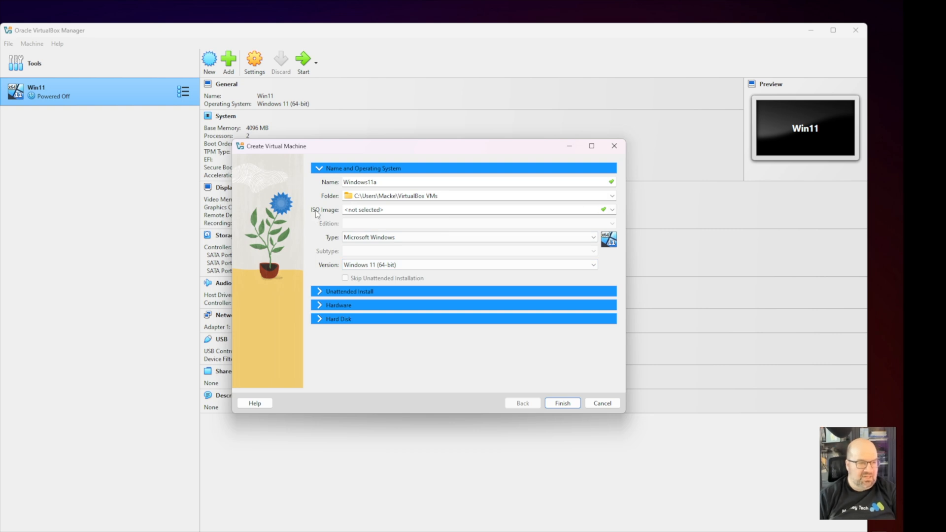
left_click(611, 209)
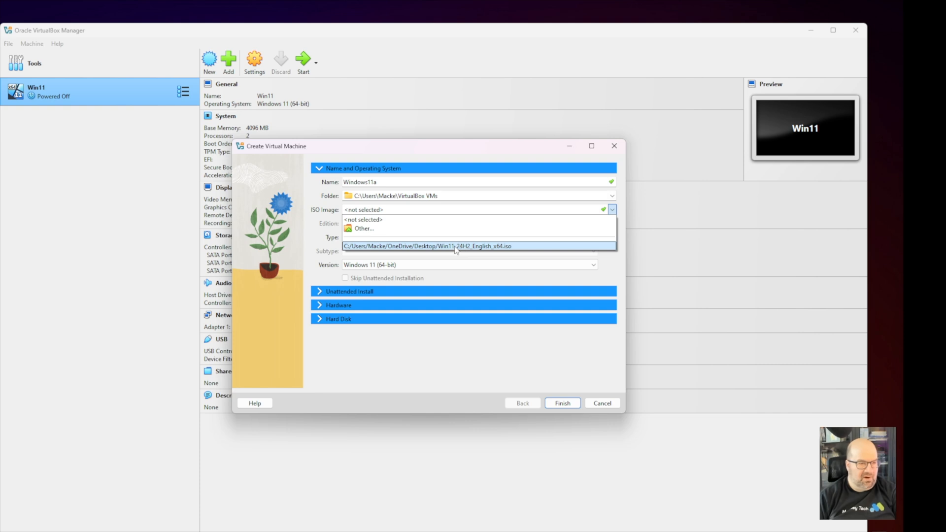
left_click(429, 246)
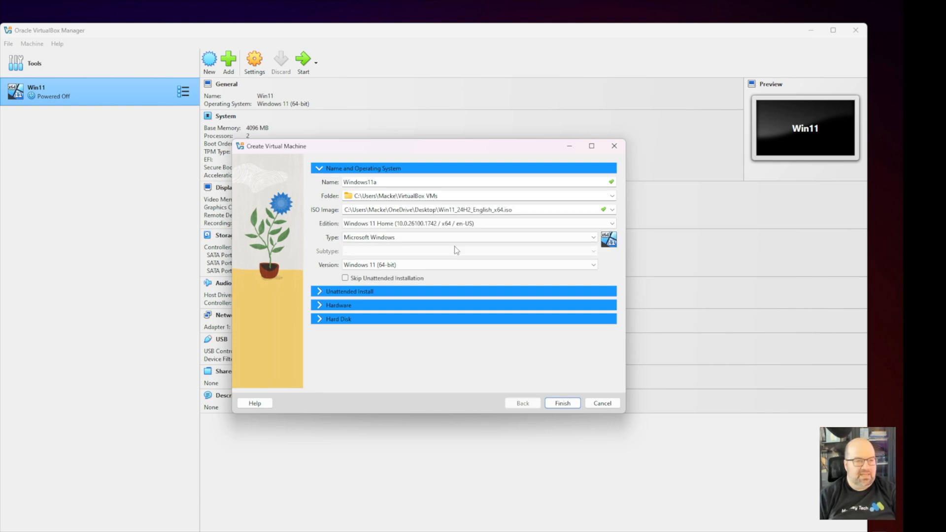
Expand the Unattended Install section showing credentials, hostname Windows11a and domain name.
left_click(513, 209)
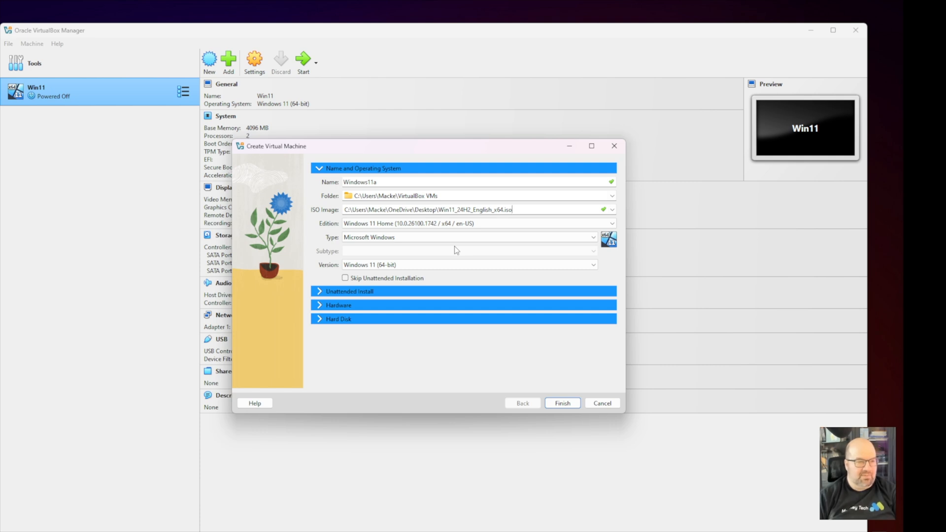
mouse_move(358, 324)
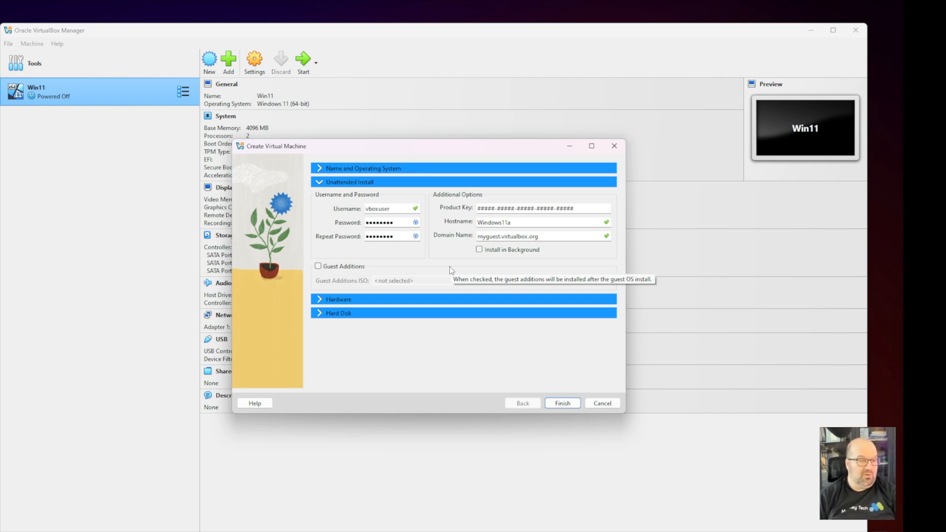
mouse_move(449, 269)
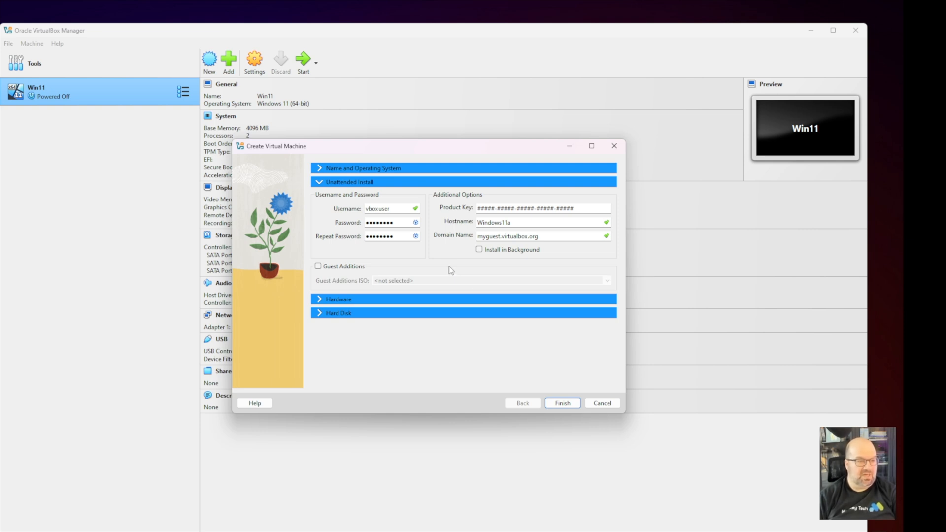
mouse_move(415, 223)
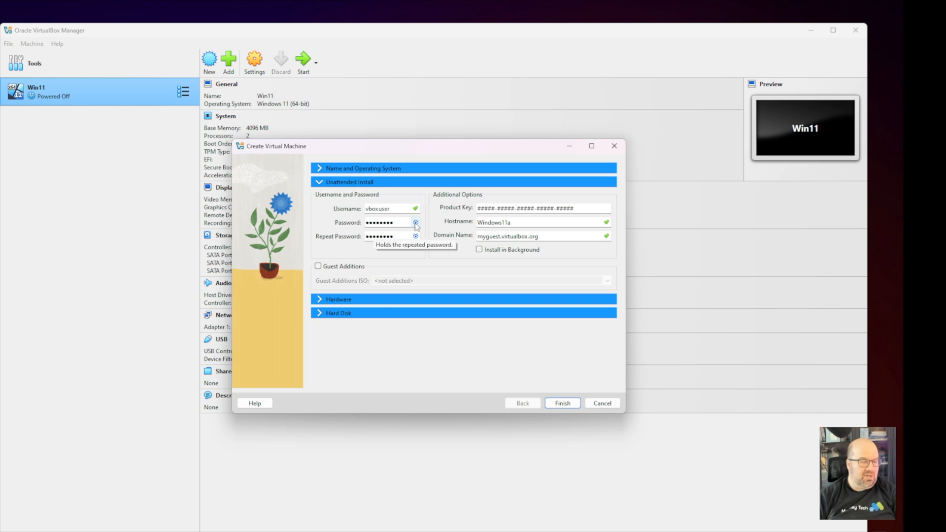
mouse_move(319, 299)
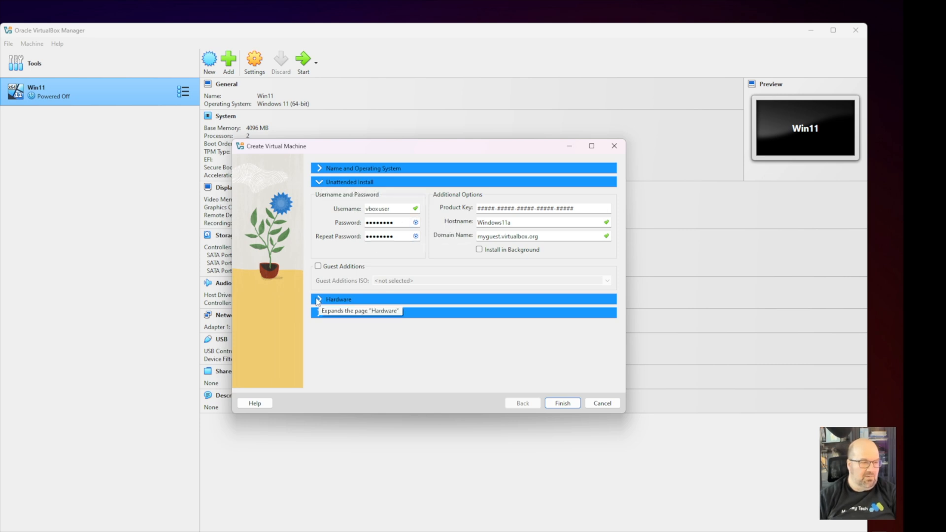
Expand the Hardware section showing 4096 MB memory and 2 processors.
left_click(338, 299)
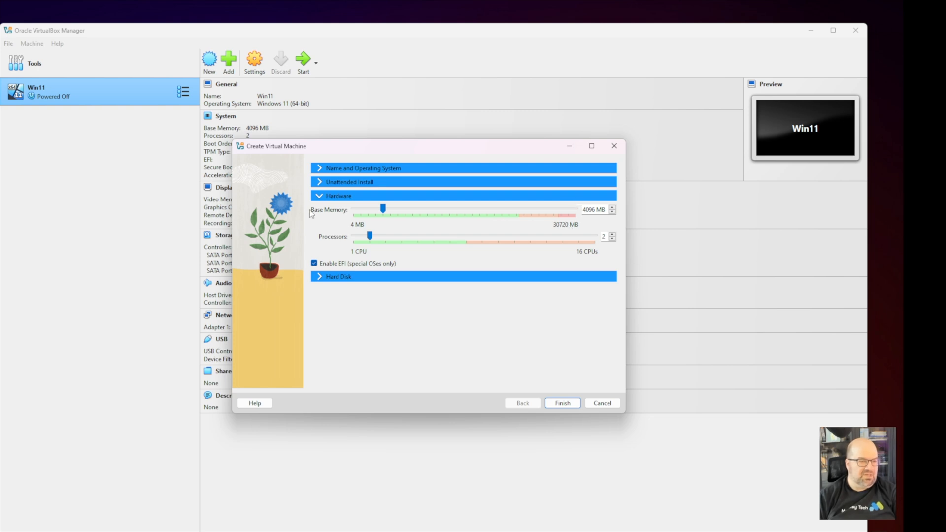
mouse_move(598, 212)
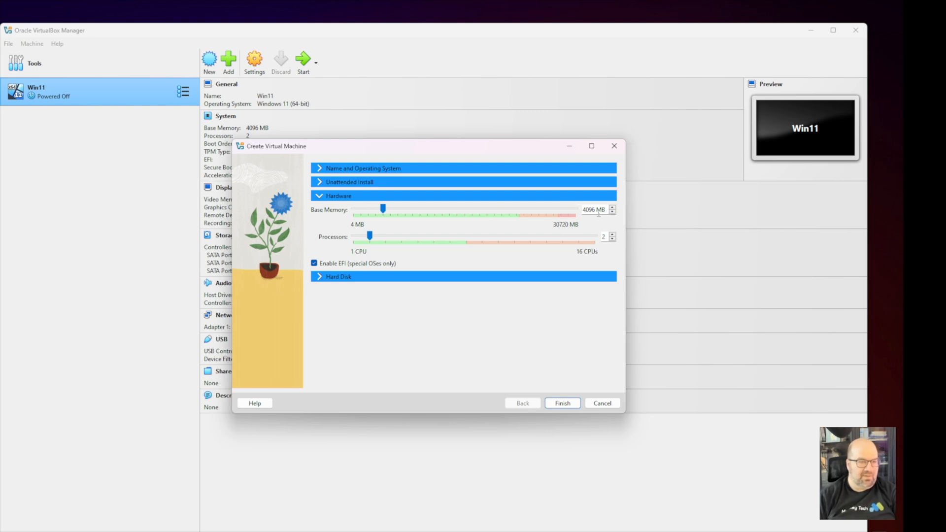
mouse_move(601, 218)
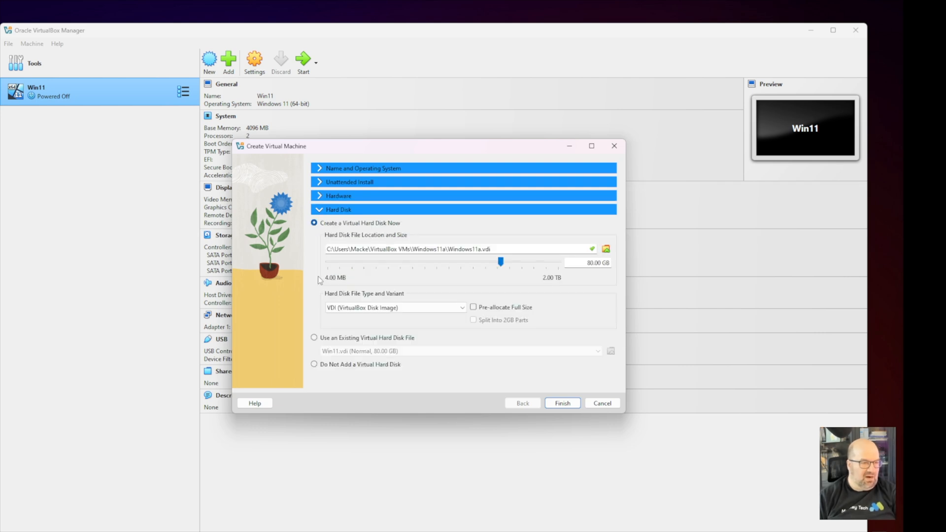
mouse_move(597, 273)
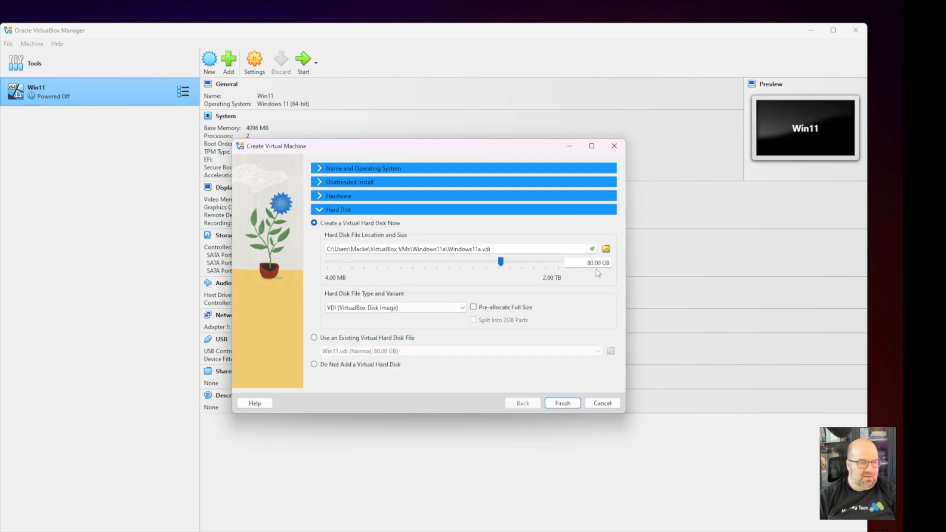
triple_click(597, 262)
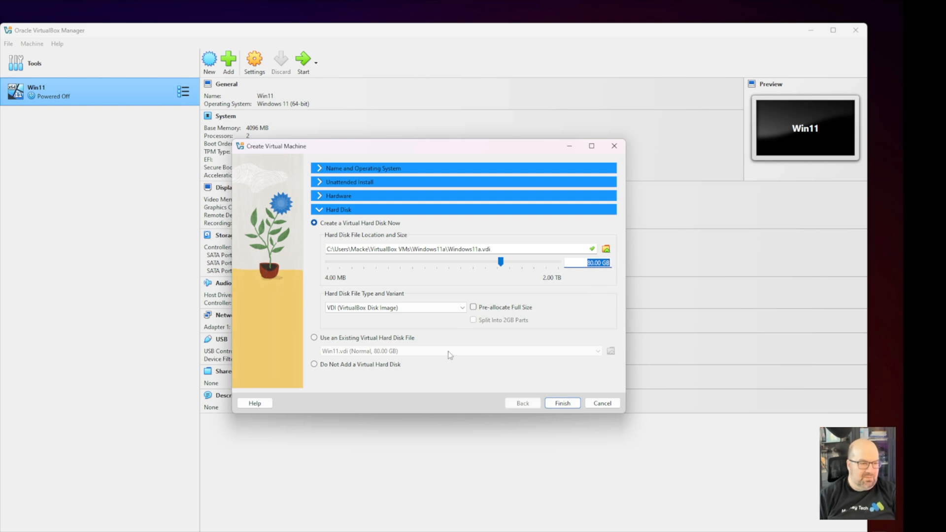
mouse_move(301, 228)
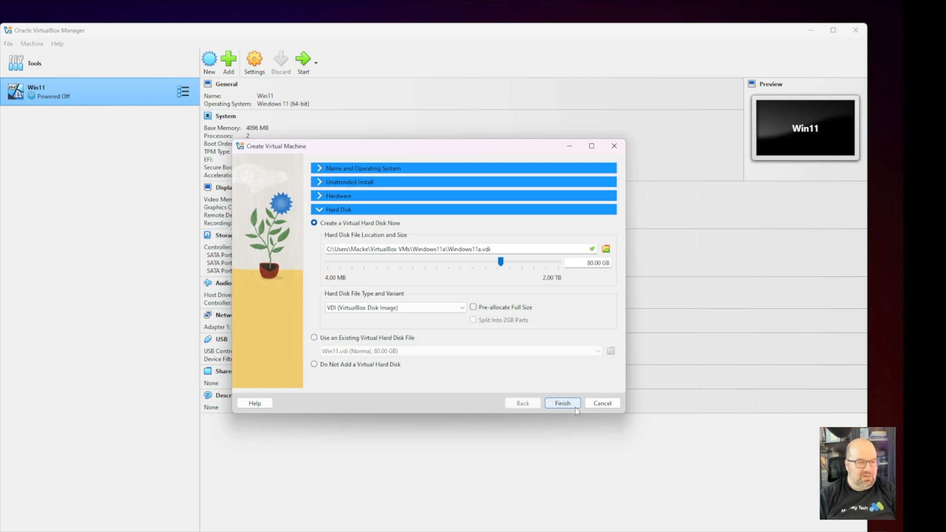
Start Windows11a and let it capture keyboard and mouse, booting to the Windows 11 Setup product key page.
left_click(560, 403)
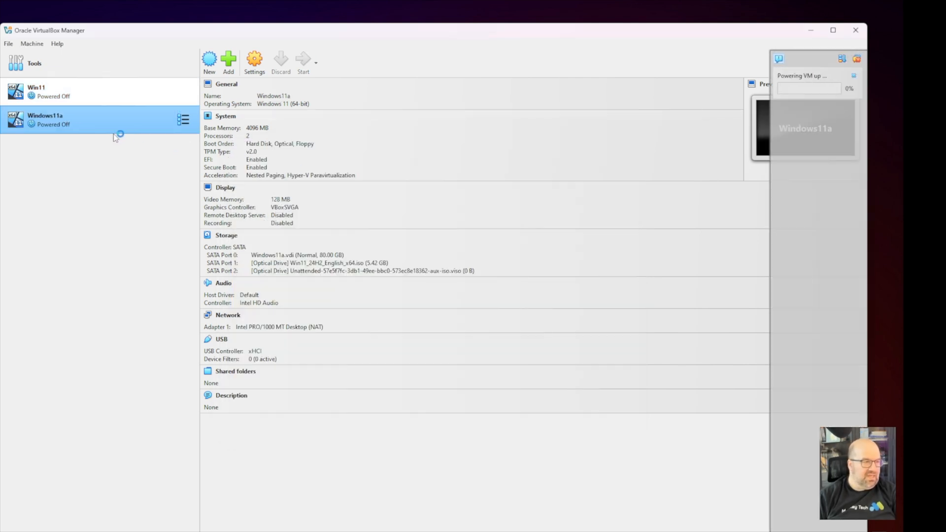
left_click(303, 60)
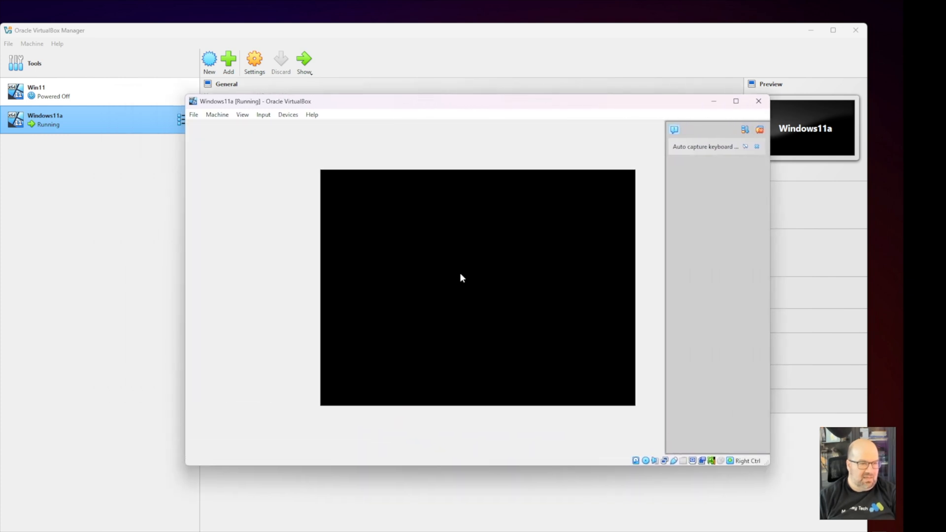
left_click(461, 278)
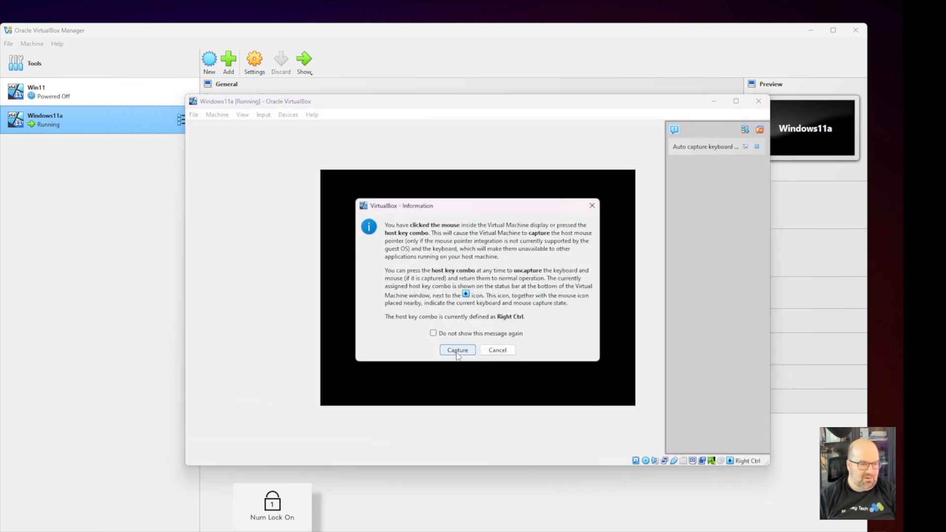
left_click(457, 350)
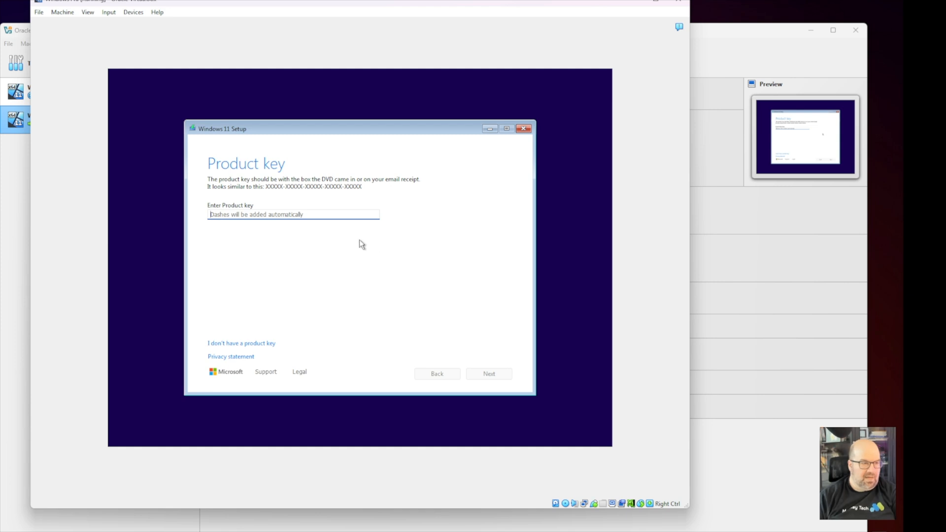
mouse_move(251, 303)
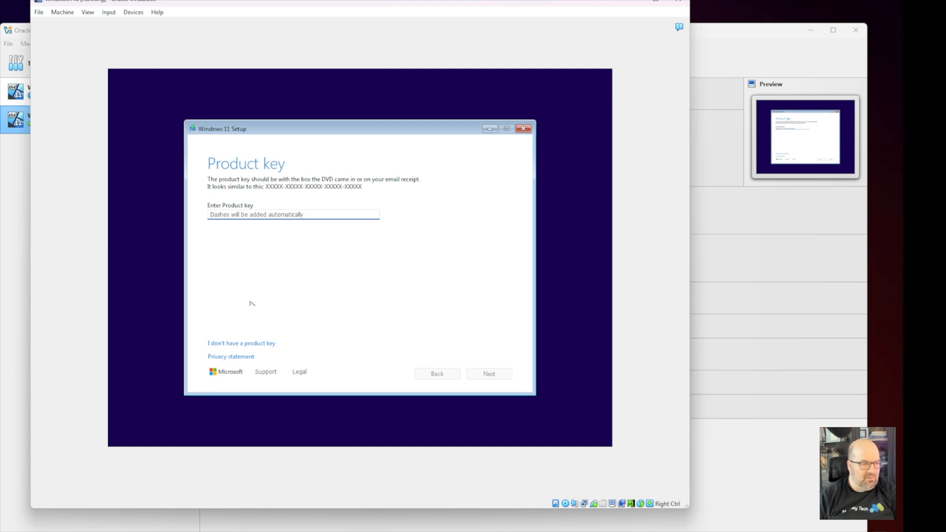
Switch to the running Win11 VM window and focus its Windows 11 guest desktop.
left_click(241, 343)
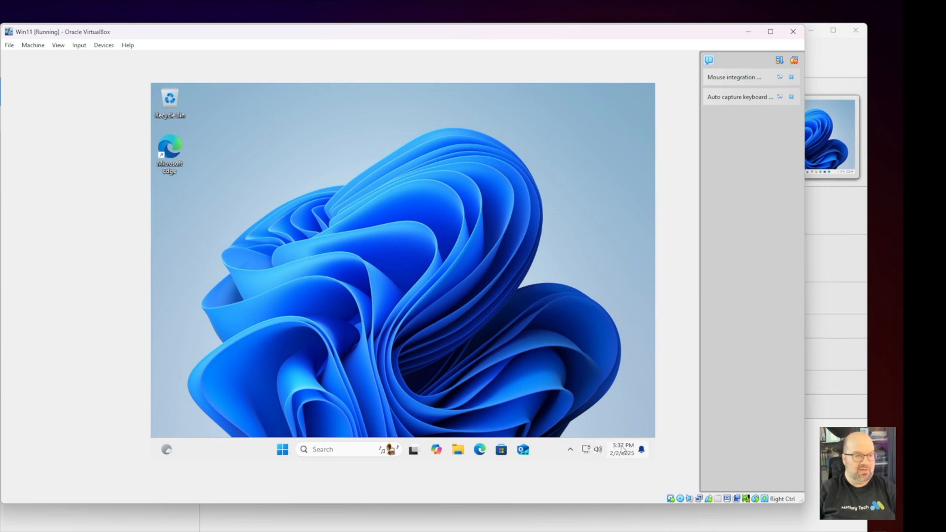
left_click(597, 449)
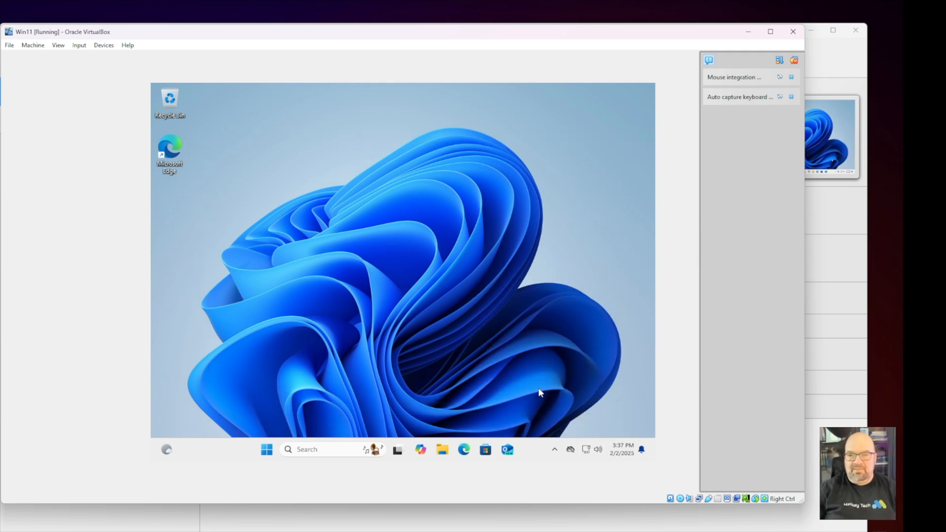
mouse_move(533, 414)
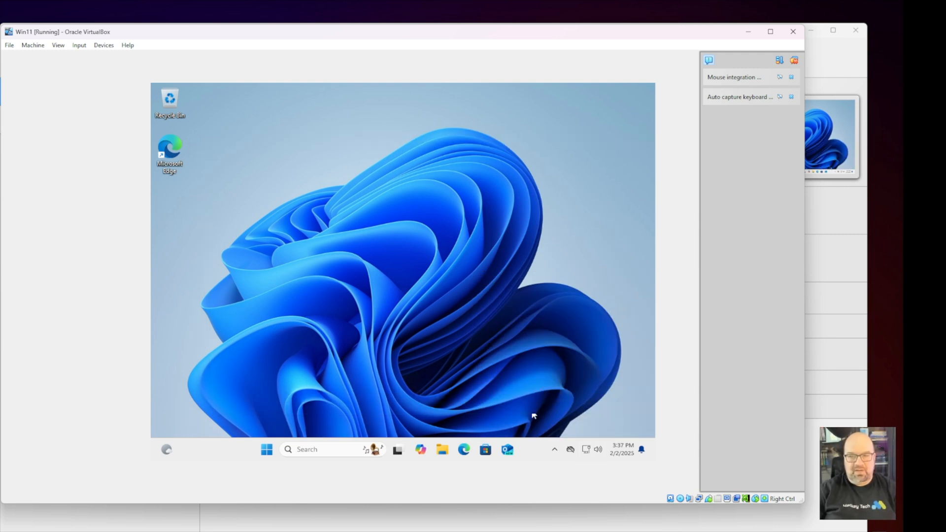
mouse_move(412, 237)
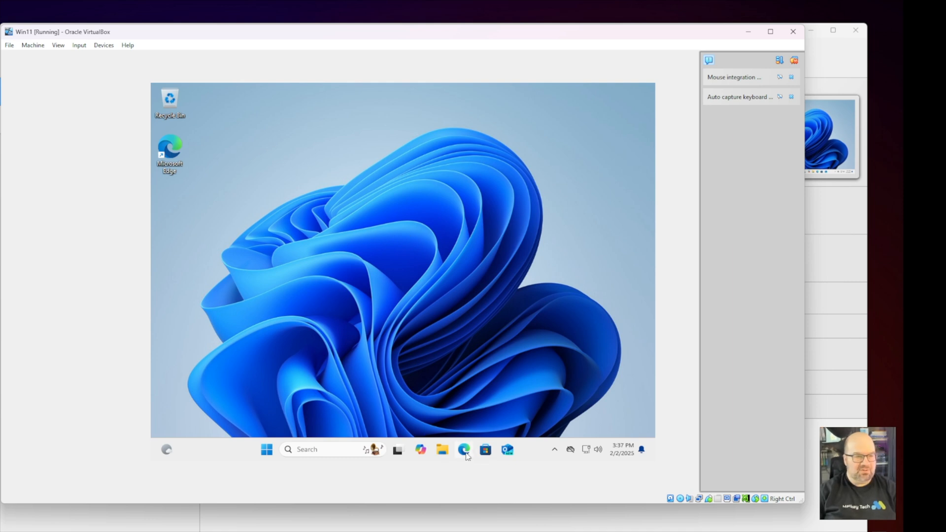
left_click(462, 449)
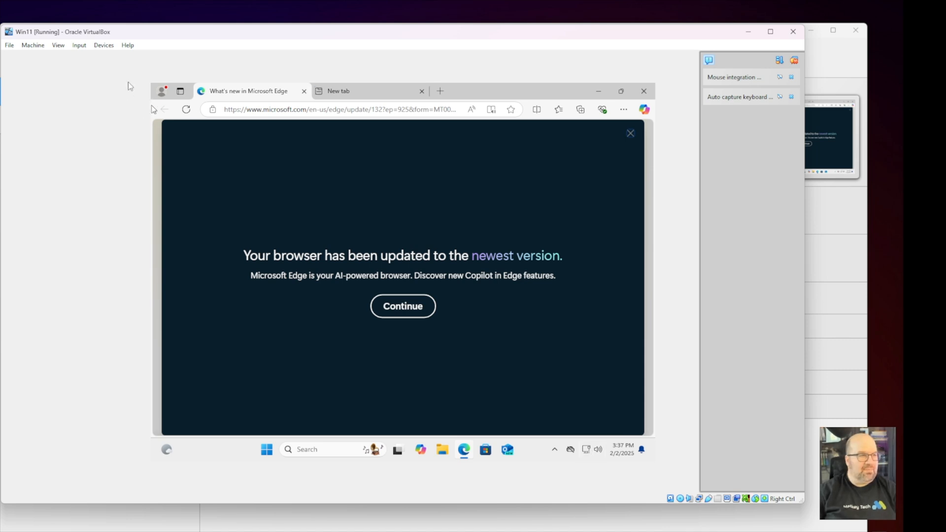
left_click(79, 44)
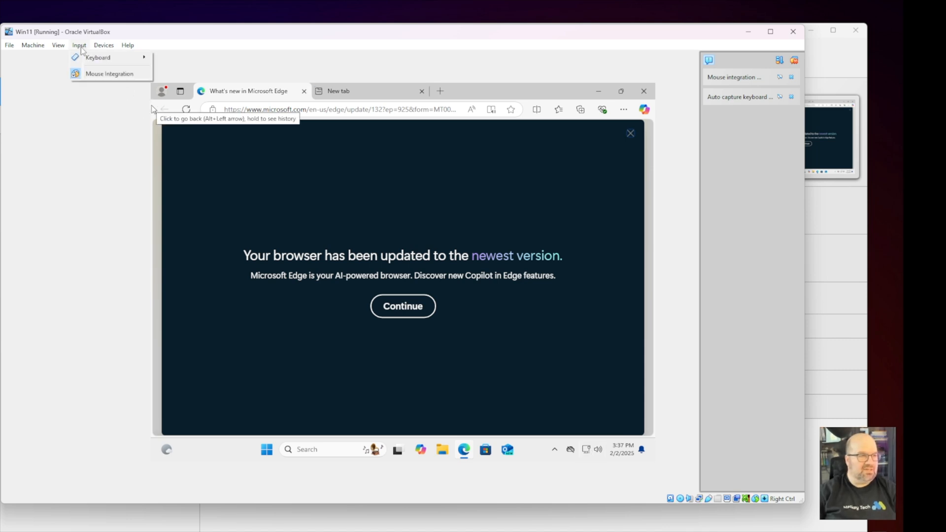
left_click(32, 44)
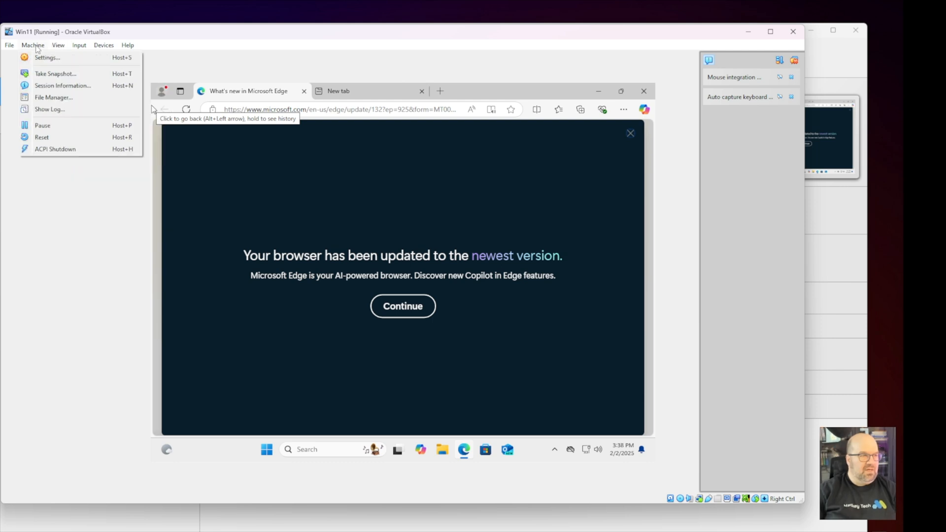
left_click(79, 45)
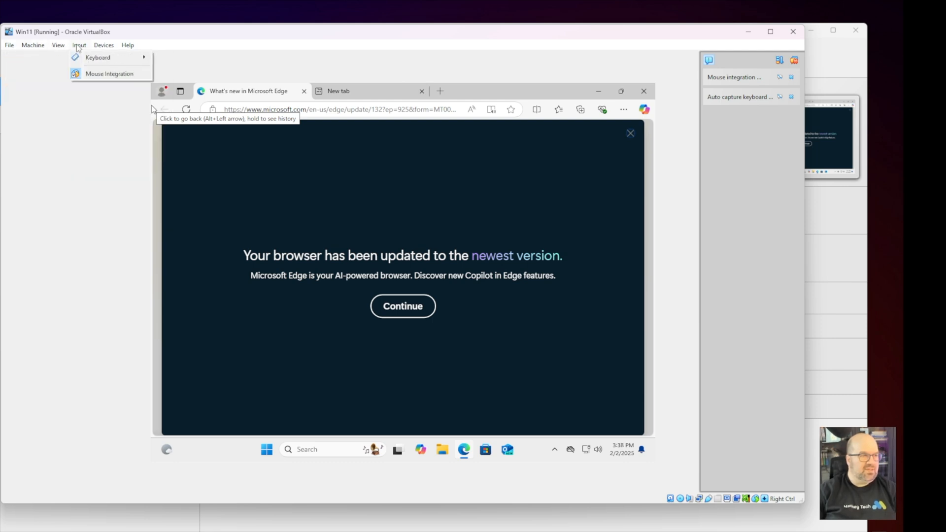
left_click(103, 44)
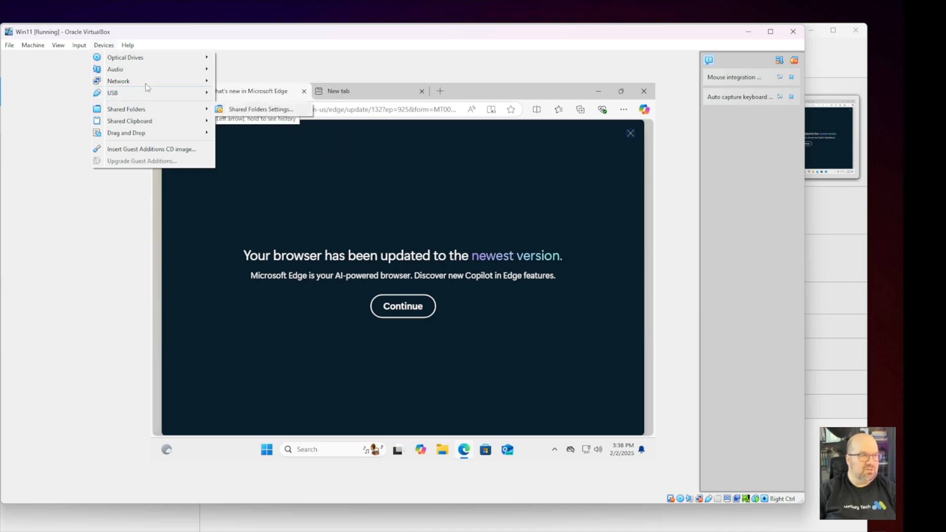
mouse_move(114, 69)
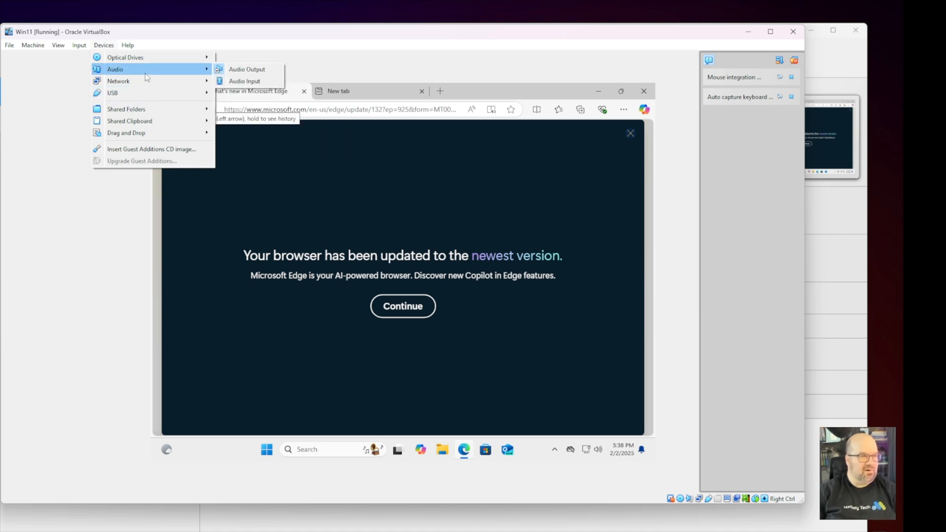
mouse_move(118, 80)
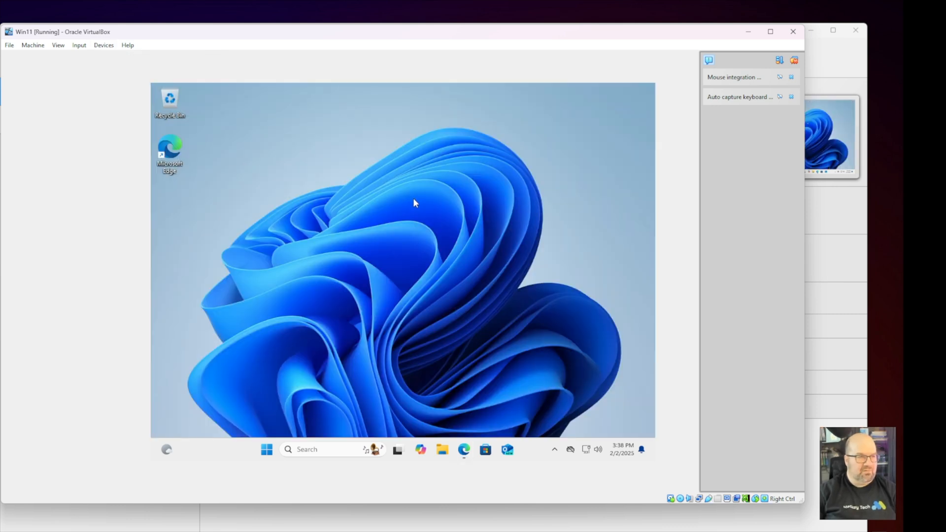
right_click(415, 203)
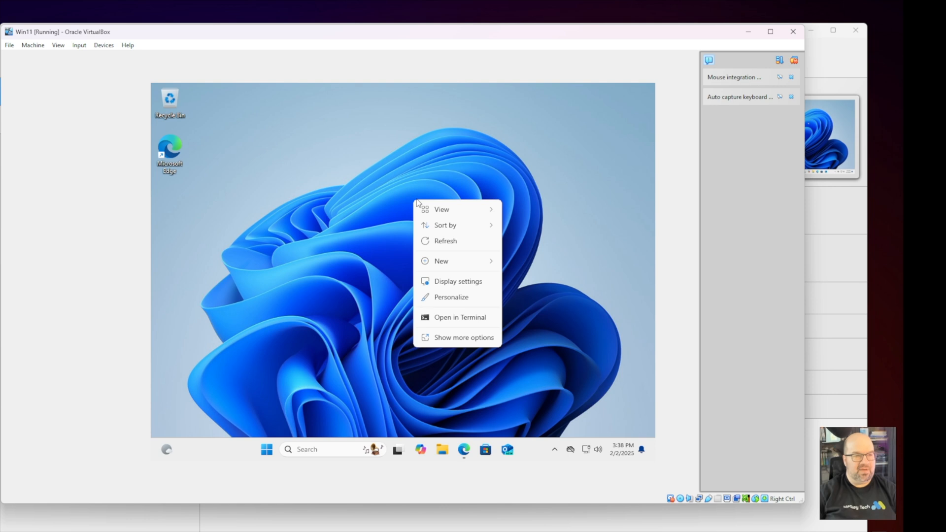
left_click(498, 265)
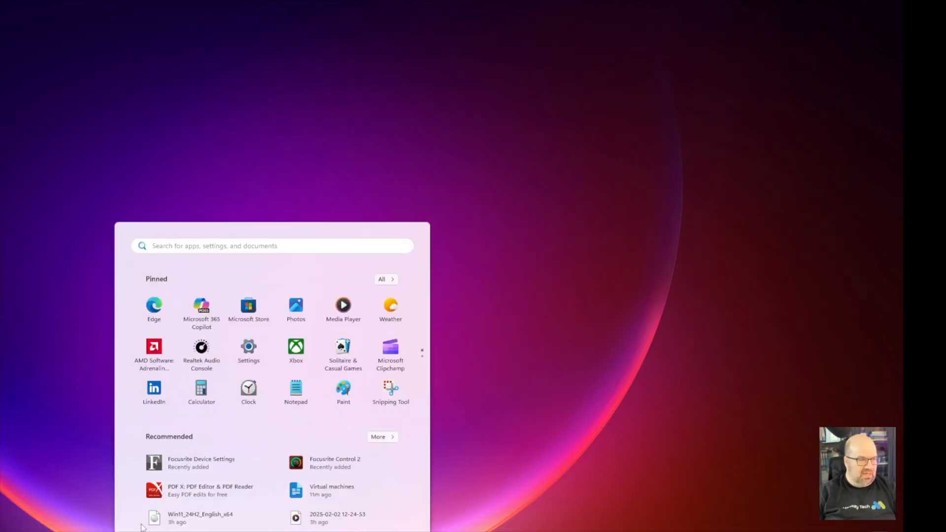
Launch Task Manager from Start search and expand the VirtualBox Virtual Machine group to show the Win11 process.
type("task Manager")
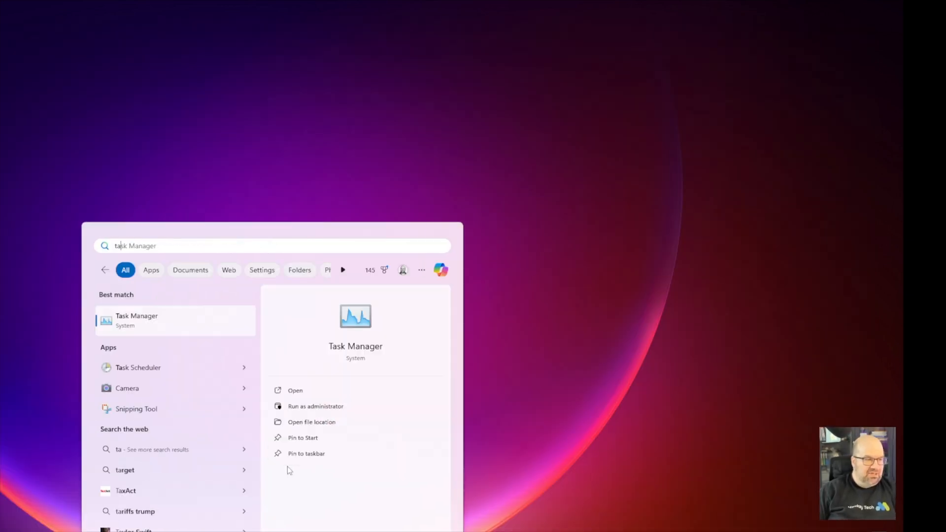
left_click(295, 390)
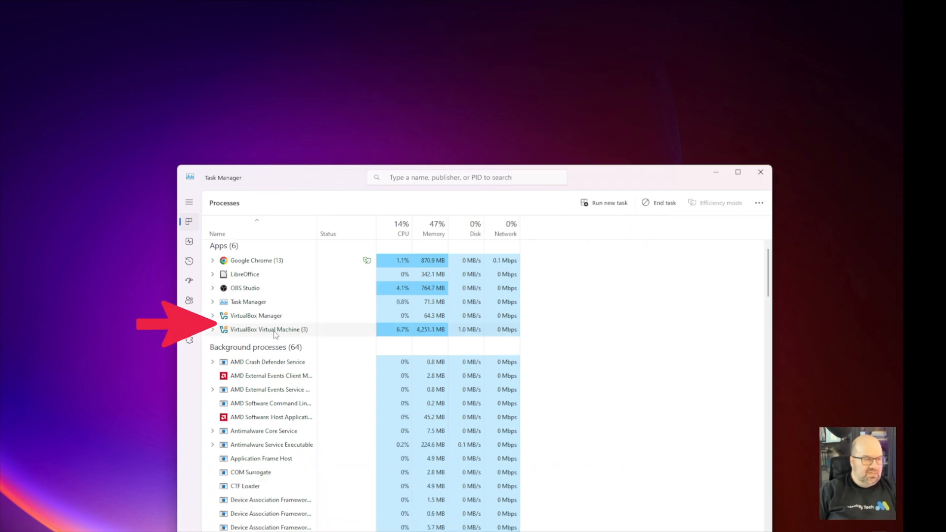
left_click(213, 329)
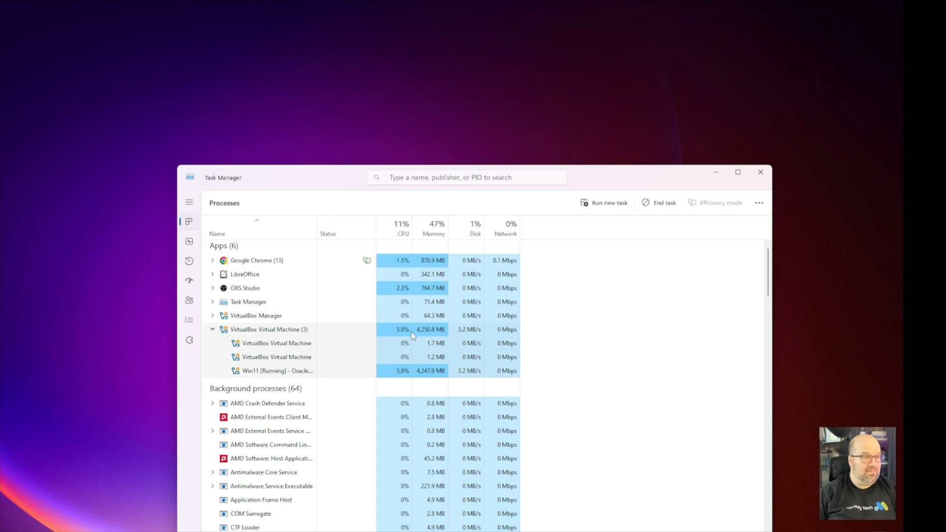
mouse_move(296, 134)
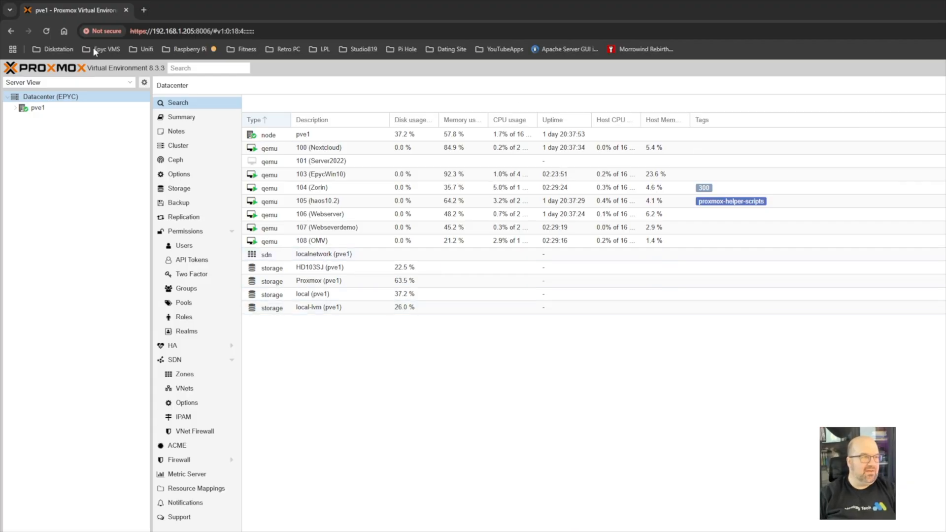
Select the pve1 node and pick out VMs 108 (OMV), 104 (Zorin), 103 (EpycWin10) and 101 (Server2022) in its list.
left_click(15, 108)
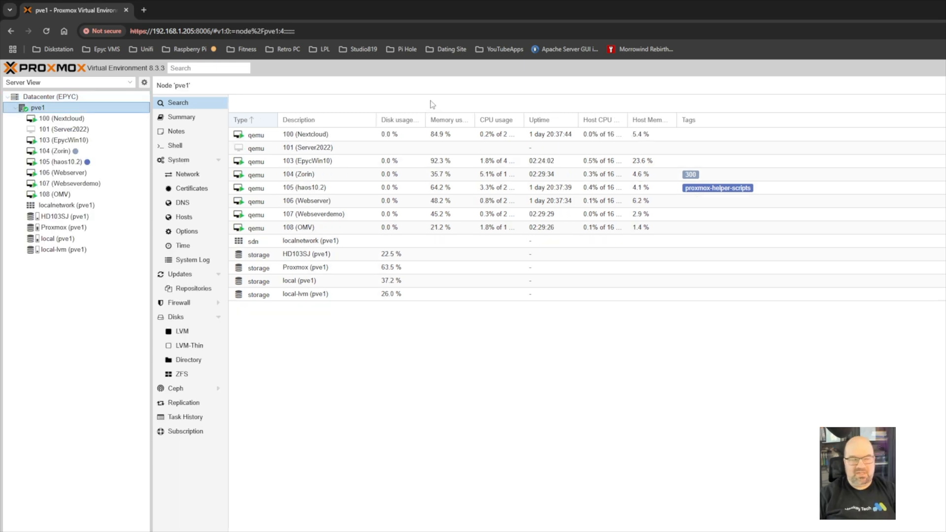
left_click(314, 227)
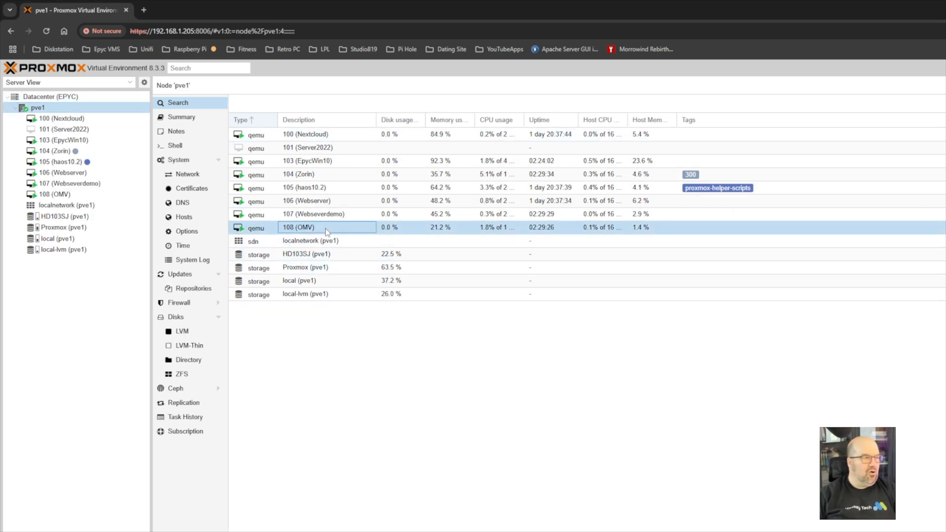
left_click(312, 214)
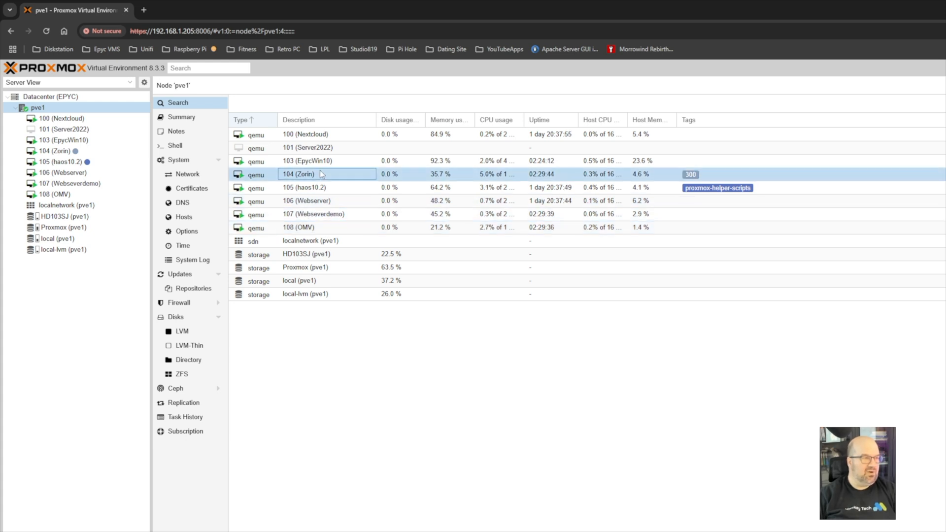
mouse_move(342, 164)
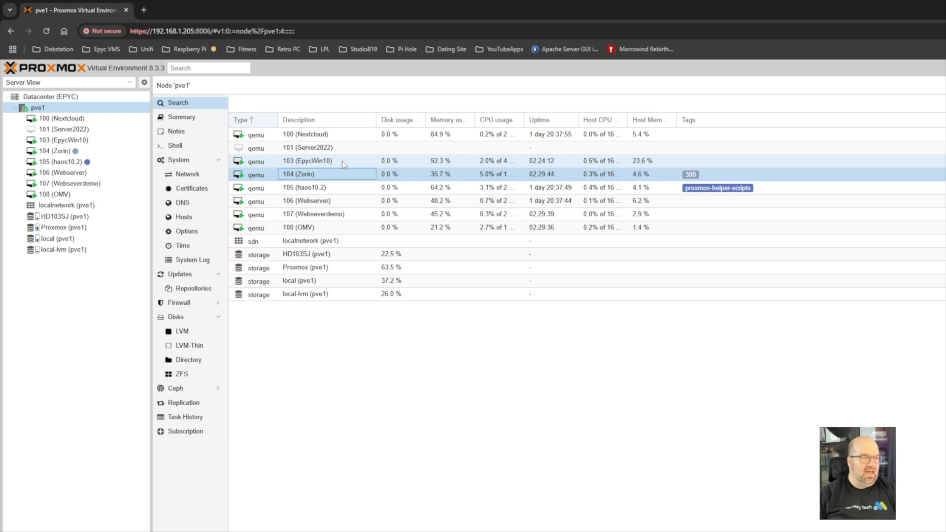
left_click(308, 161)
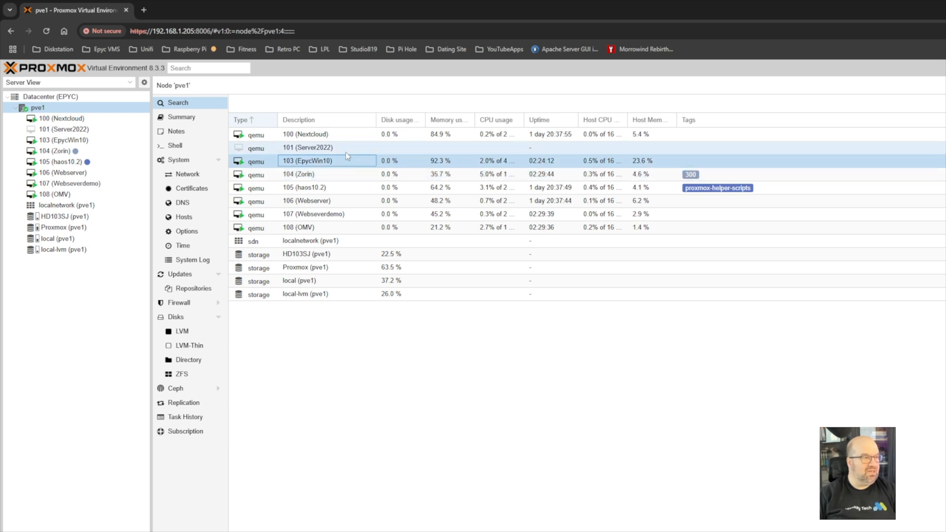
left_click(307, 147)
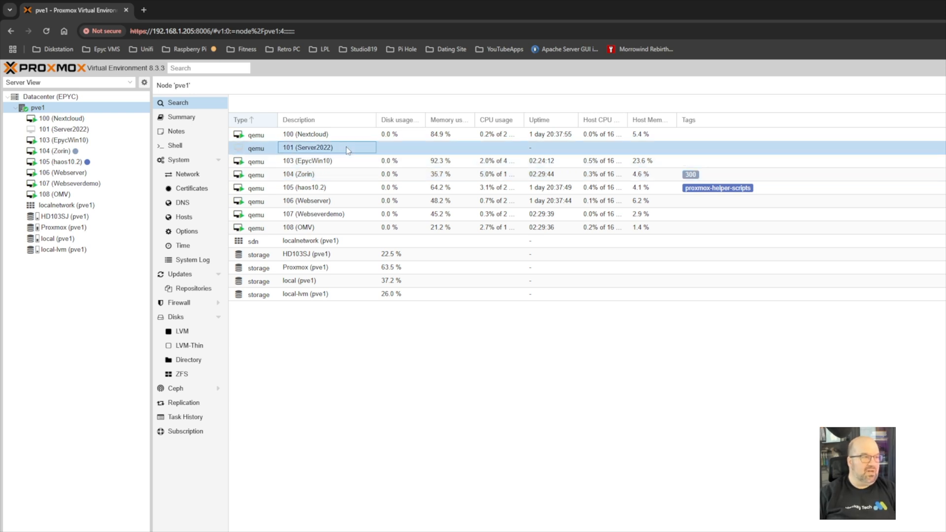
left_click(307, 134)
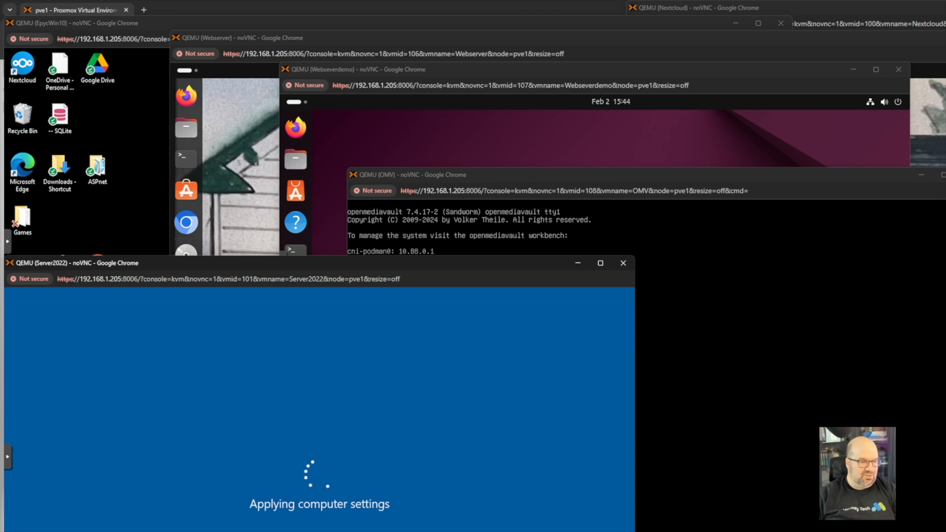
Bring up the openmediavault login page served by the OMV virtual machine.
left_click(187, 9)
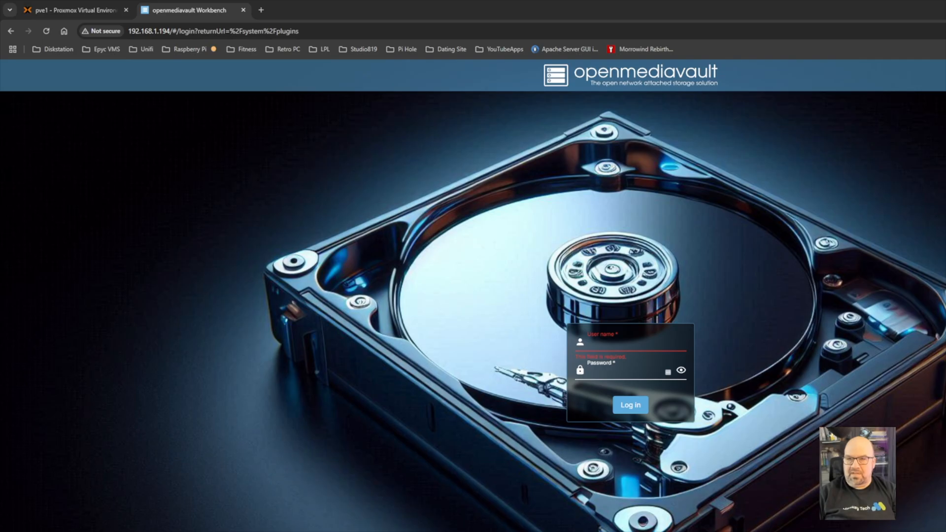
Load the Epyc Home Assistant login page in a new tab from the Epyc VMS bookmarks.
left_click(378, 10)
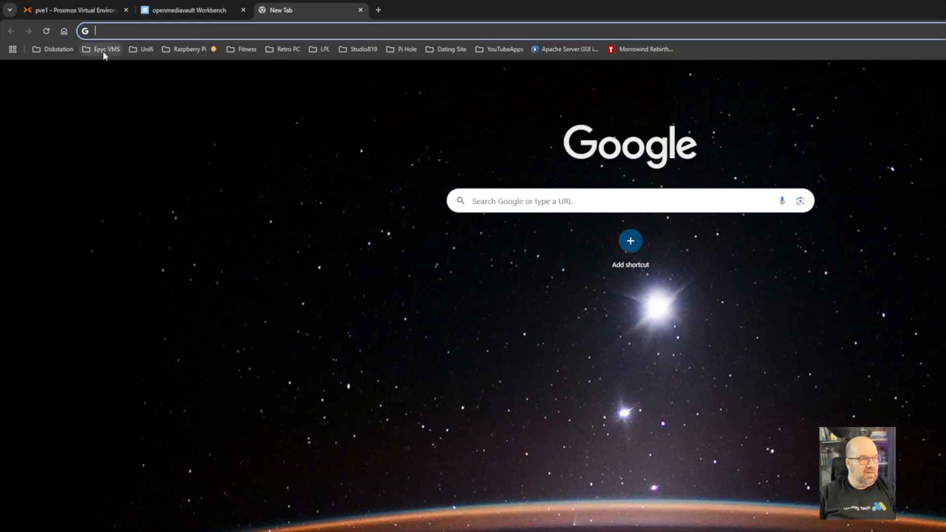
left_click(106, 49)
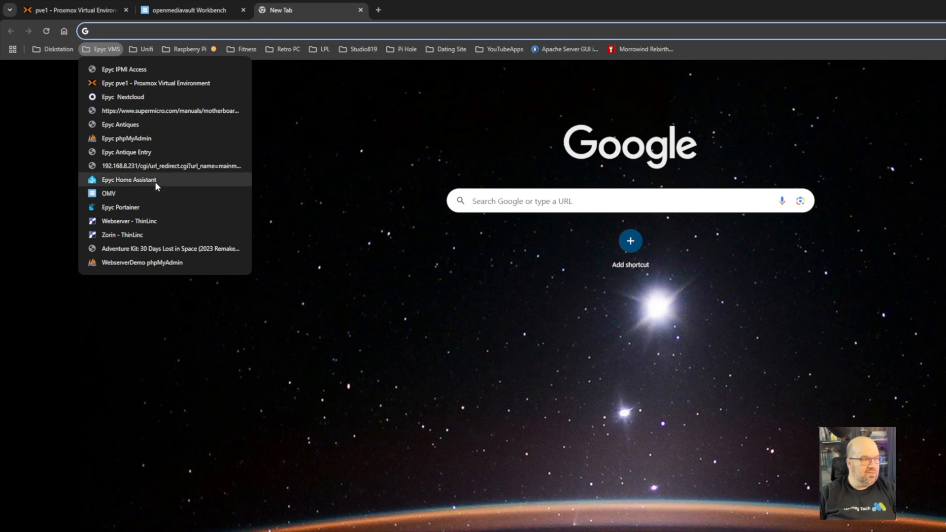
left_click(128, 179)
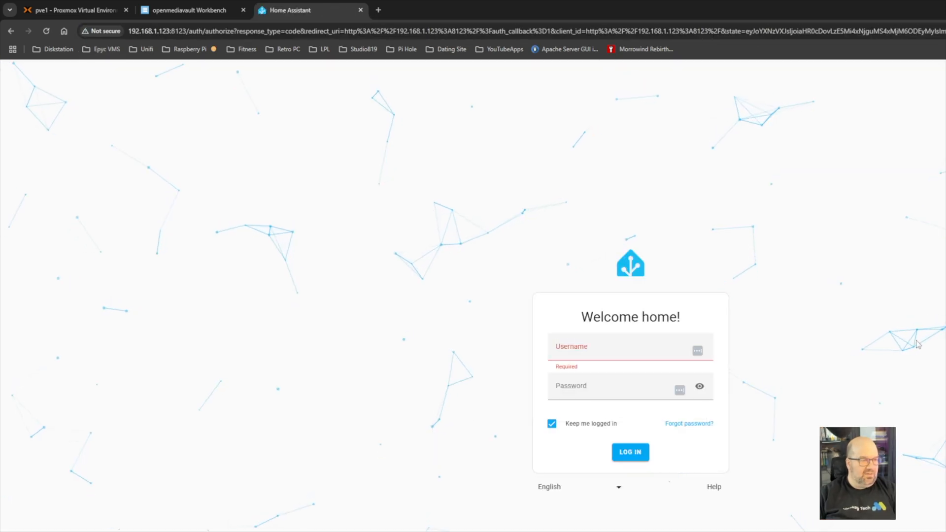
Return to the openmediavault login tab, then the Proxmox pve1 tab.
left_click(185, 10)
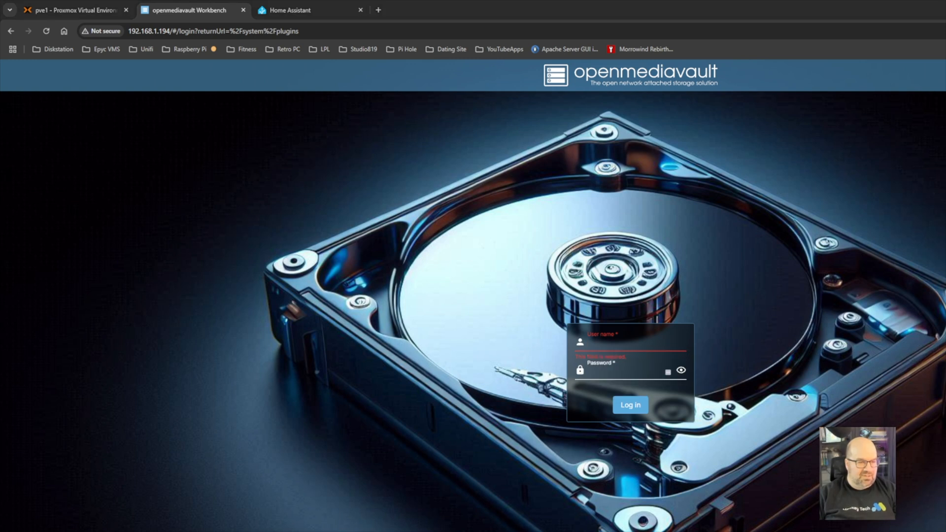
left_click(66, 10)
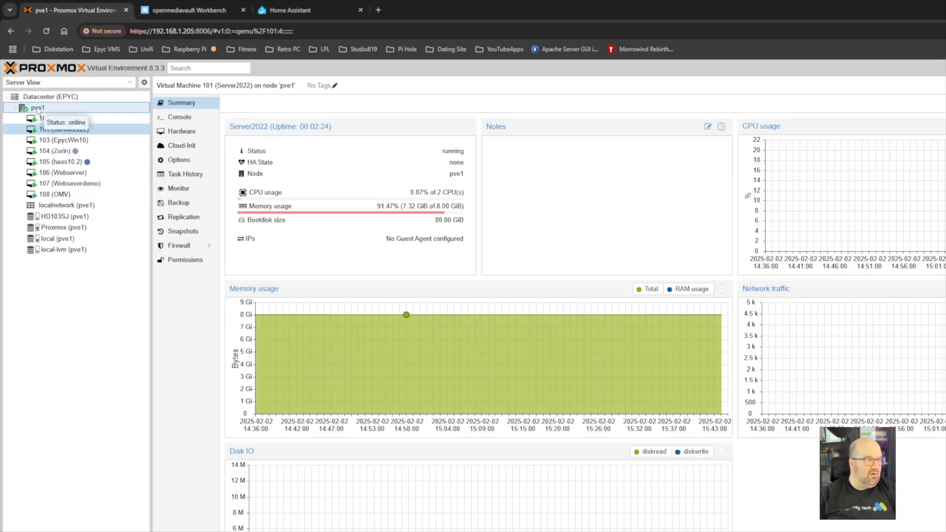
Show the pve1 node's guest list and resource summary, then the EpycWin10 VM summary.
left_click(38, 108)
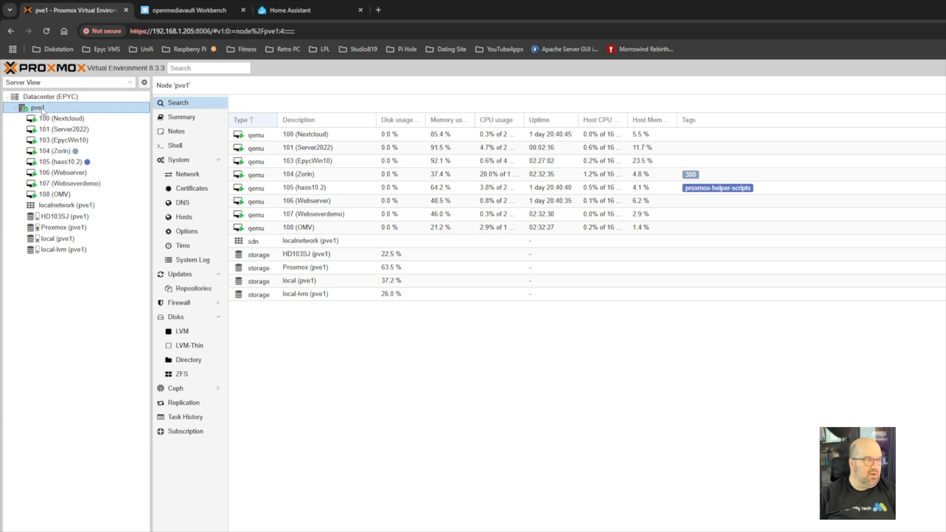
left_click(181, 116)
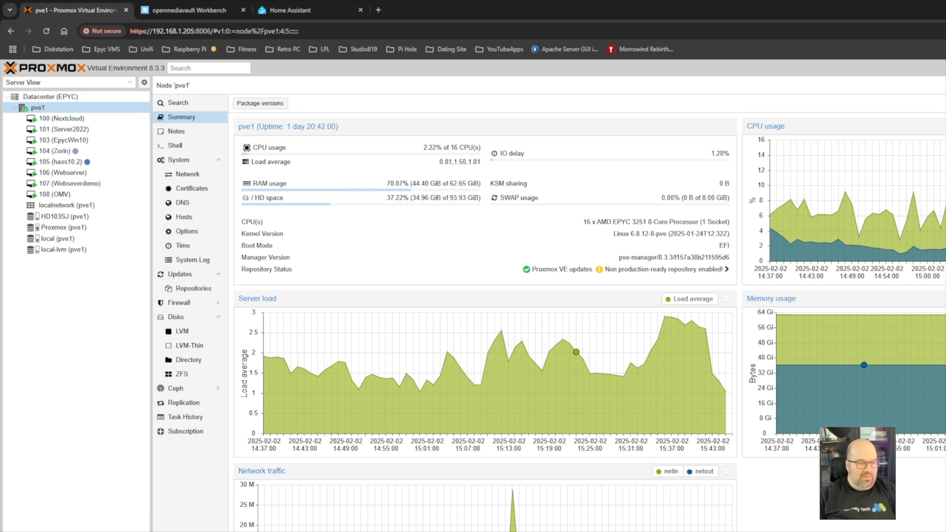
mouse_move(896, 174)
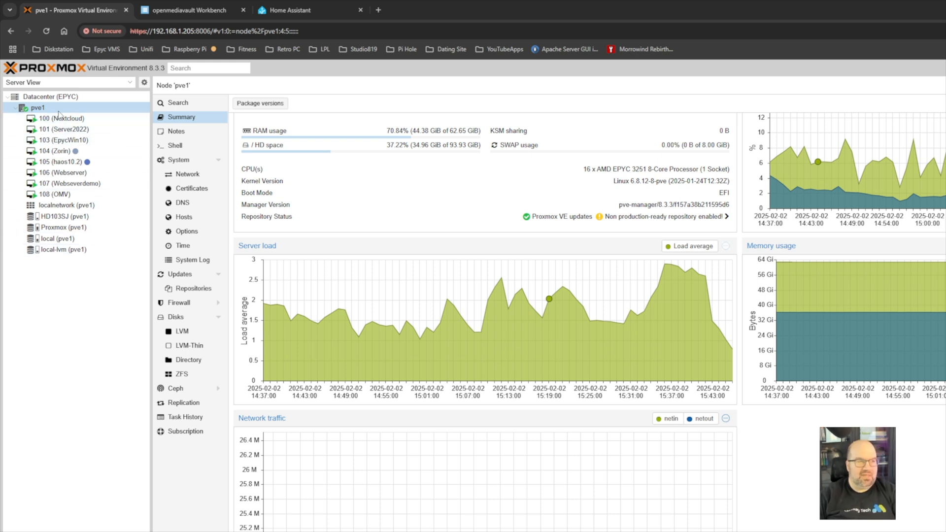
left_click(63, 140)
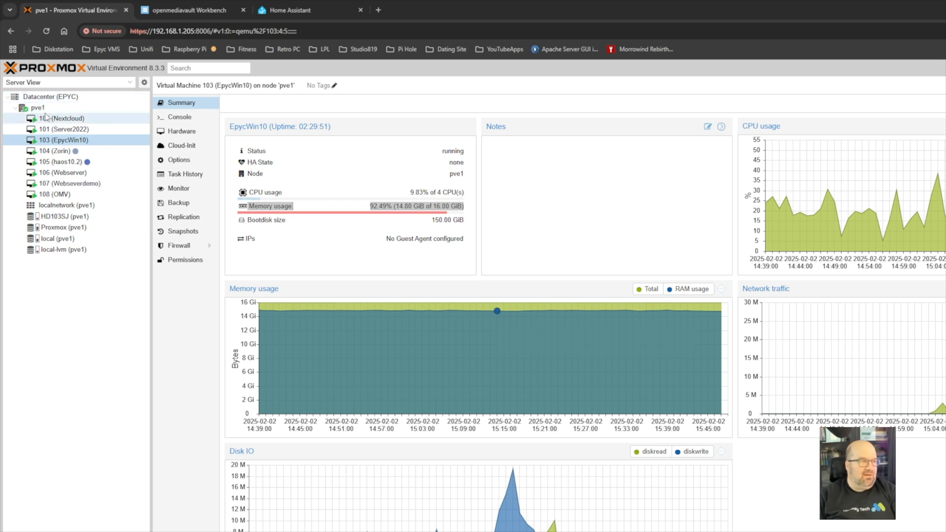
Return to the pve1 node summary, then show the Nextcloud (100) VM's details.
left_click(37, 108)
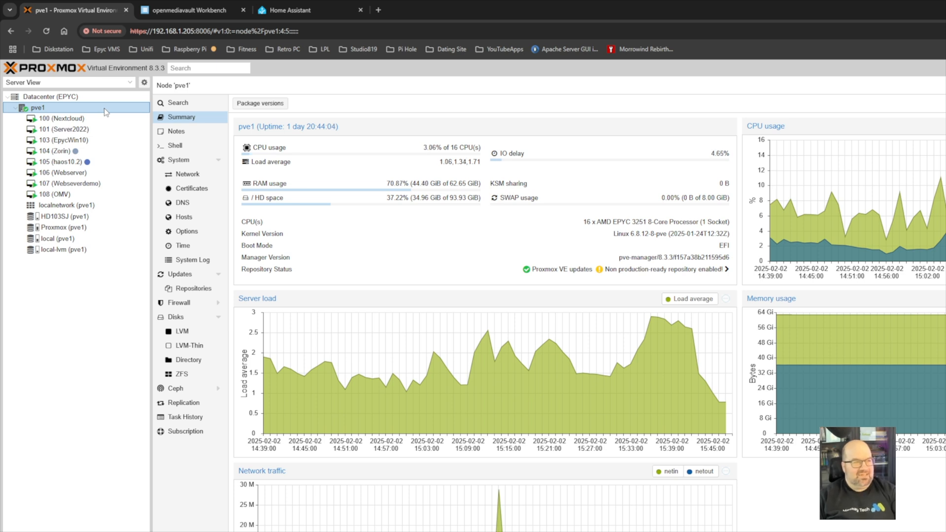
mouse_move(630, 136)
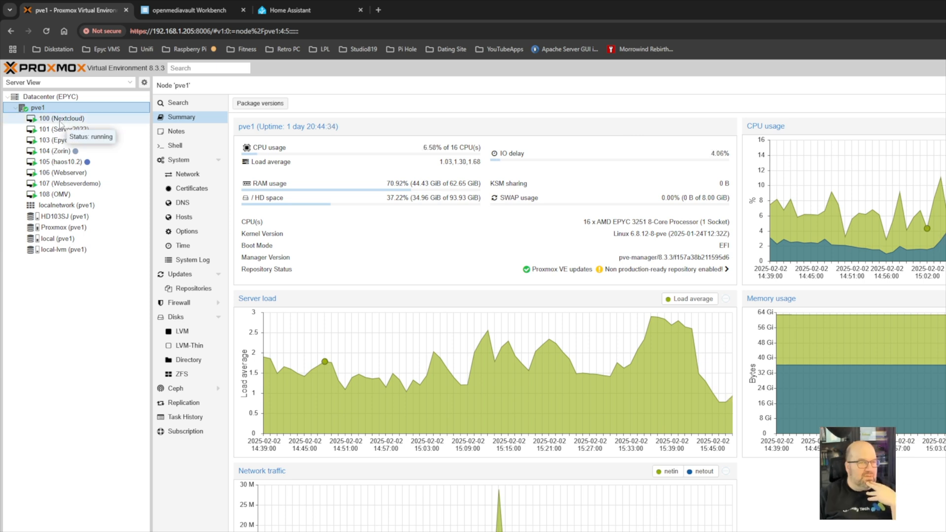
left_click(60, 118)
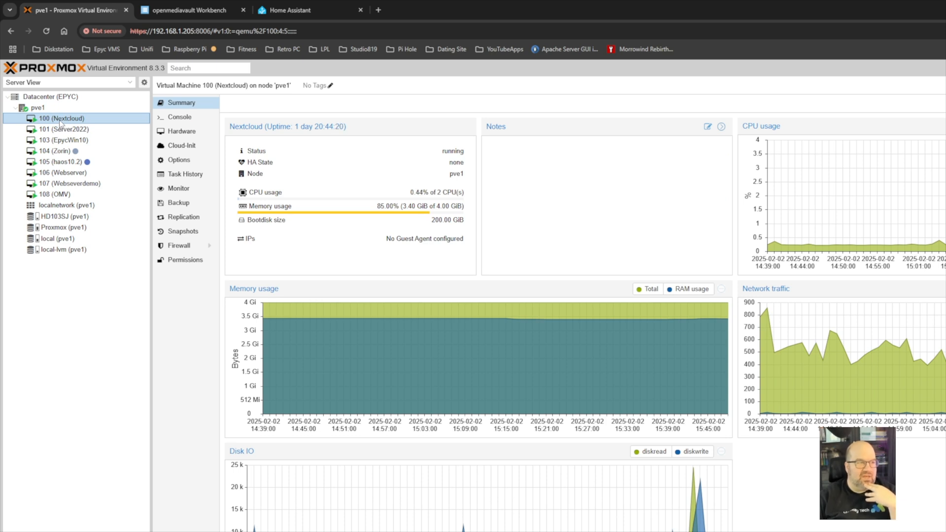
mouse_move(65, 129)
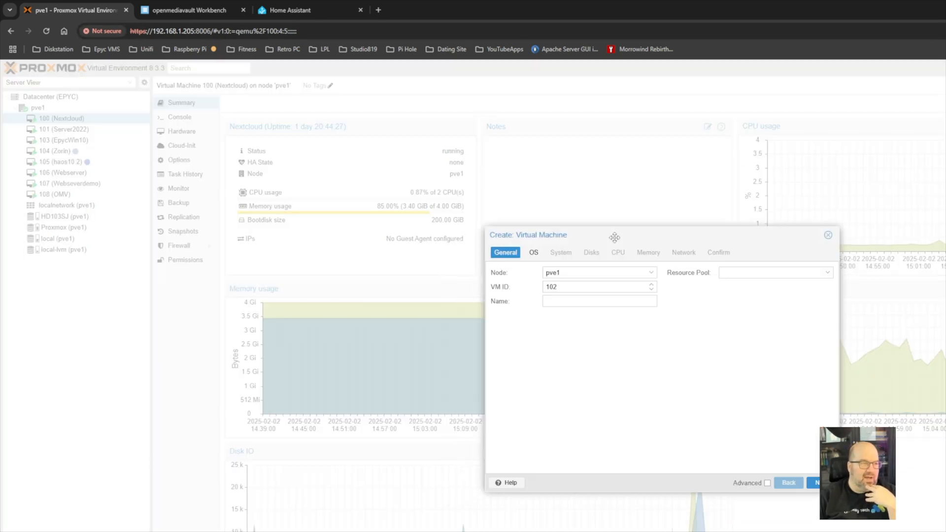
mouse_move(526, 253)
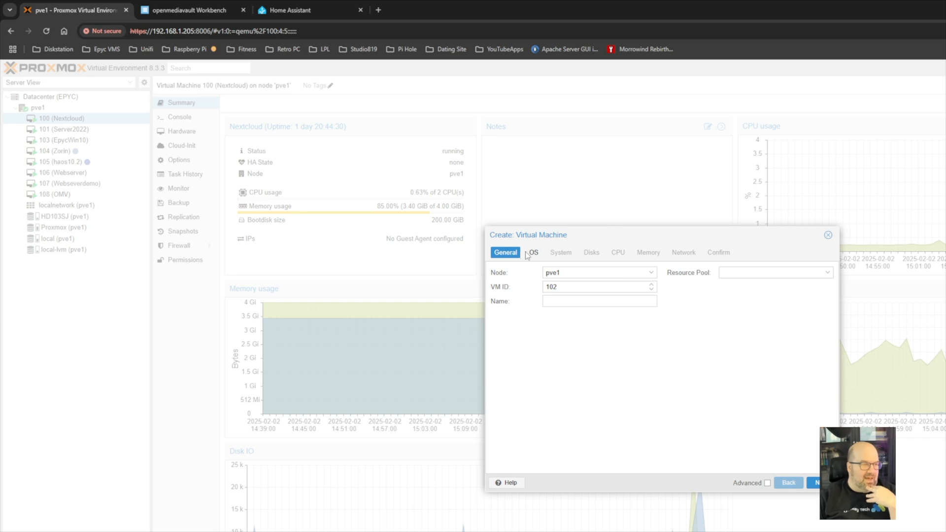
Choose the Zorin OS ISO from HD103SJ with guest type Linux, then cancel the Create VM wizard.
left_click(533, 252)
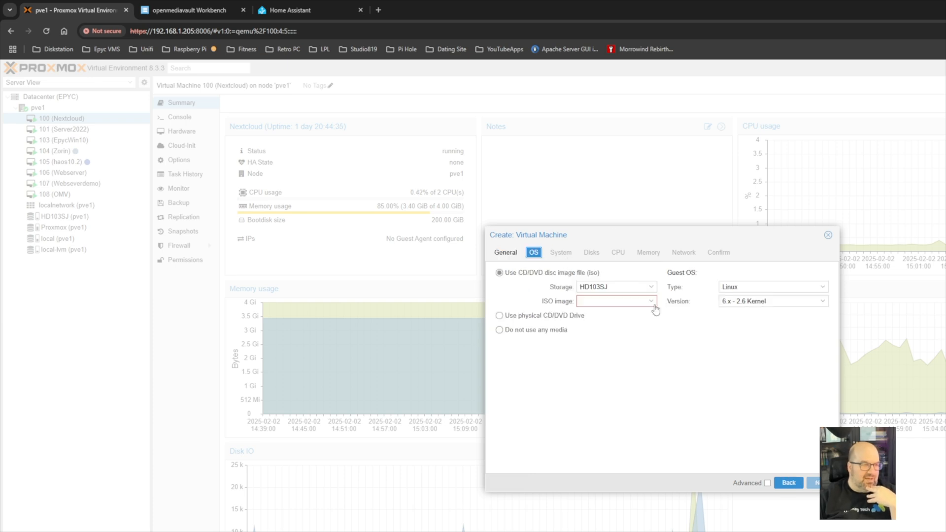
left_click(772, 286)
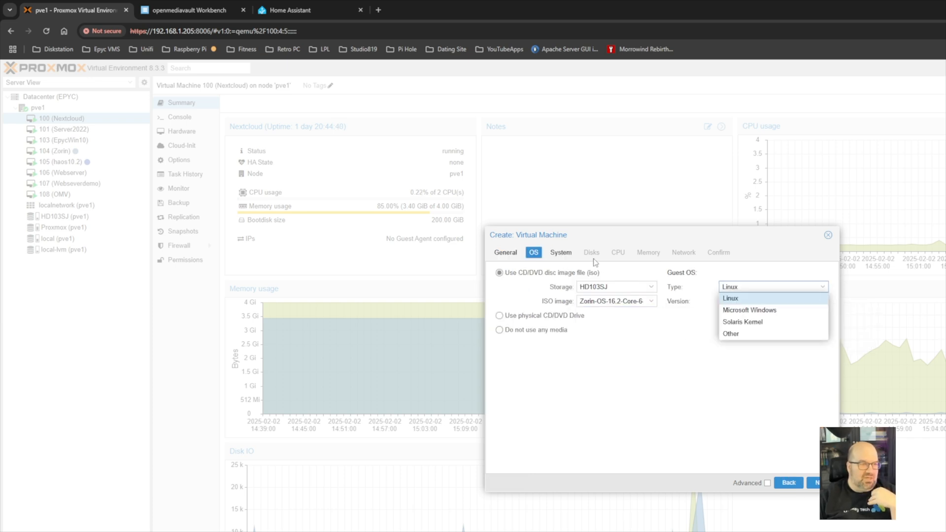
left_click(730, 297)
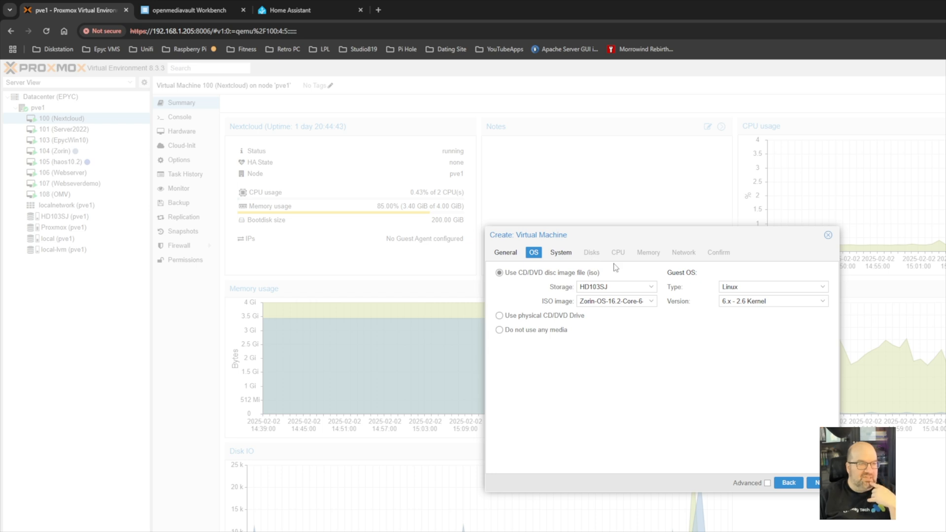
mouse_move(660, 267)
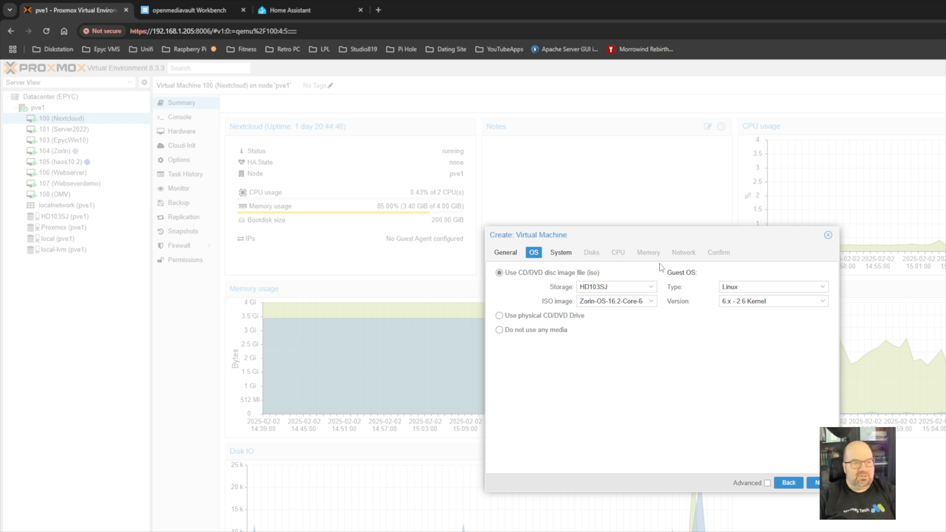
mouse_move(694, 246)
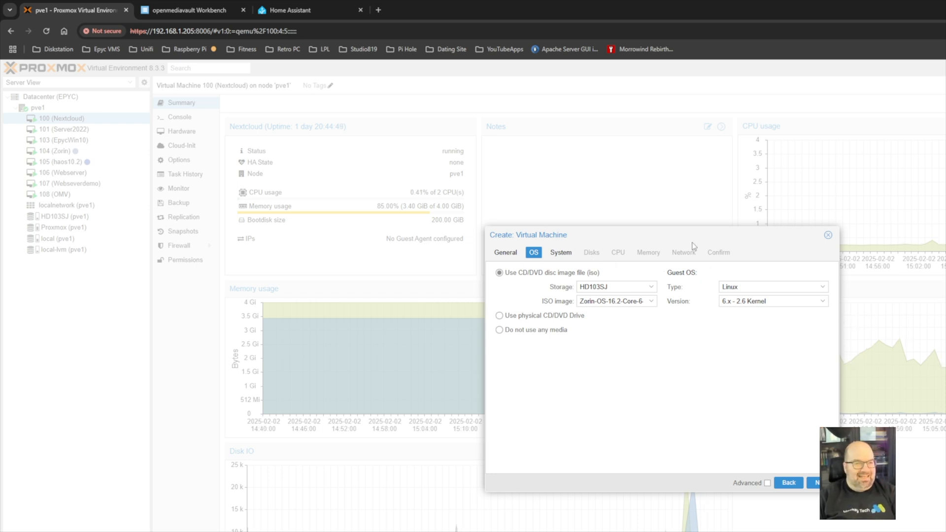
mouse_move(683, 236)
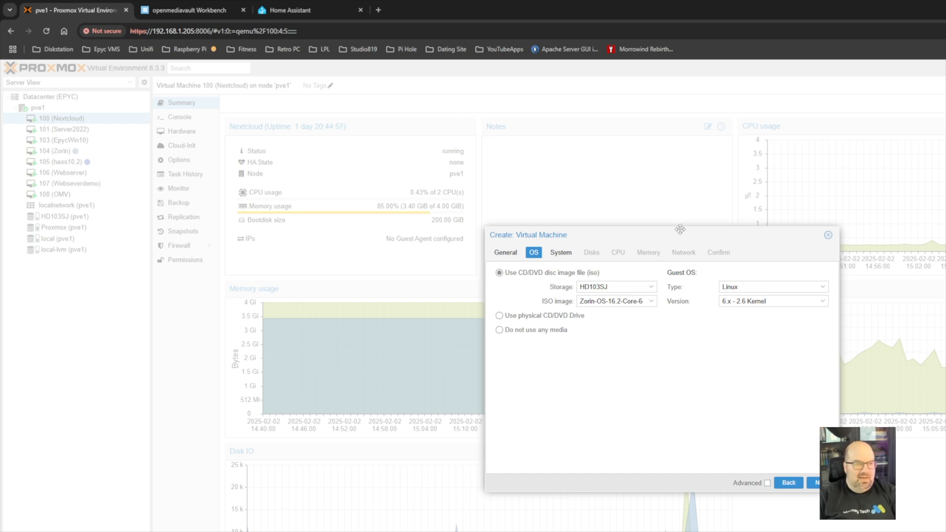
left_click(826, 235)
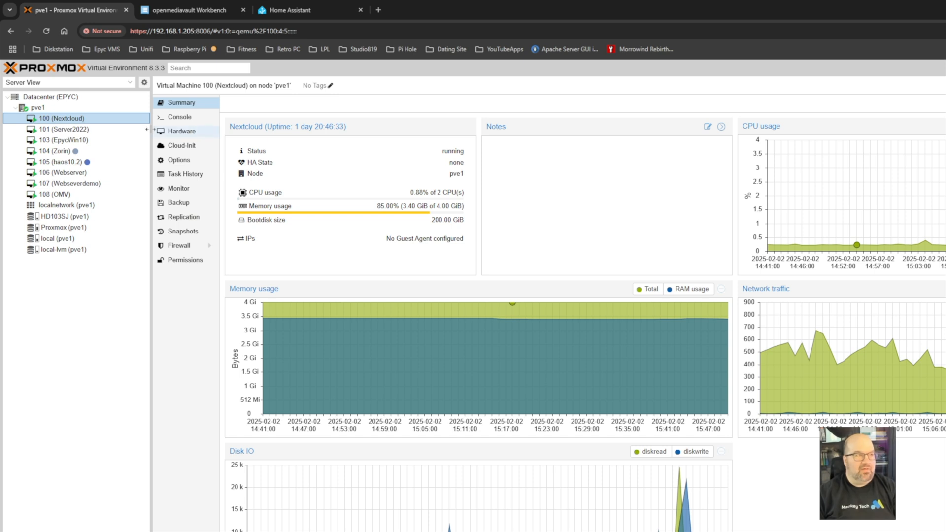
View the EpycWin10, haos10.2 and Zorin VM summaries, then return to the pve1 node.
left_click(63, 139)
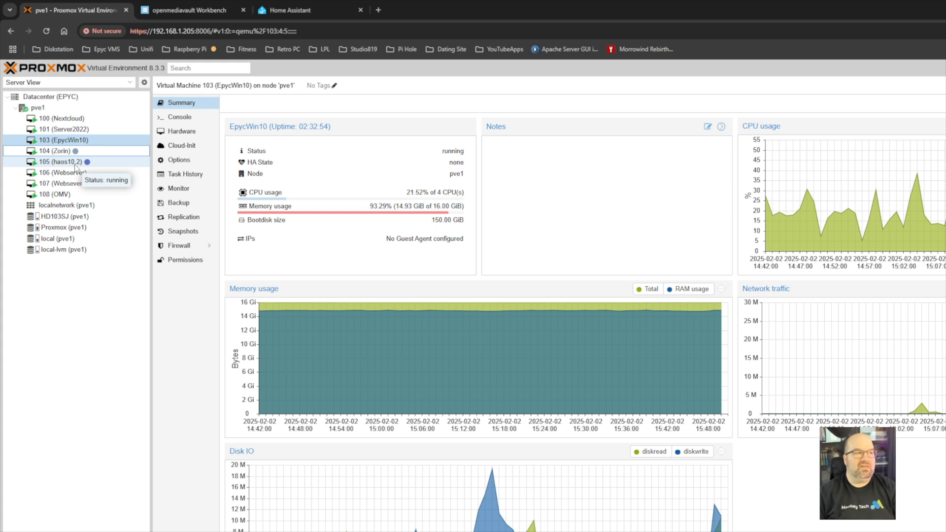
left_click(60, 162)
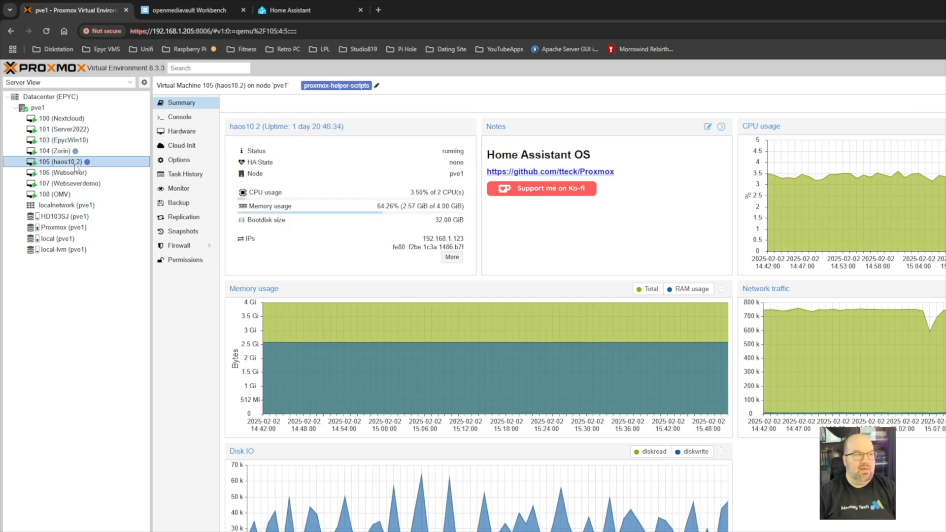
mouse_move(60, 228)
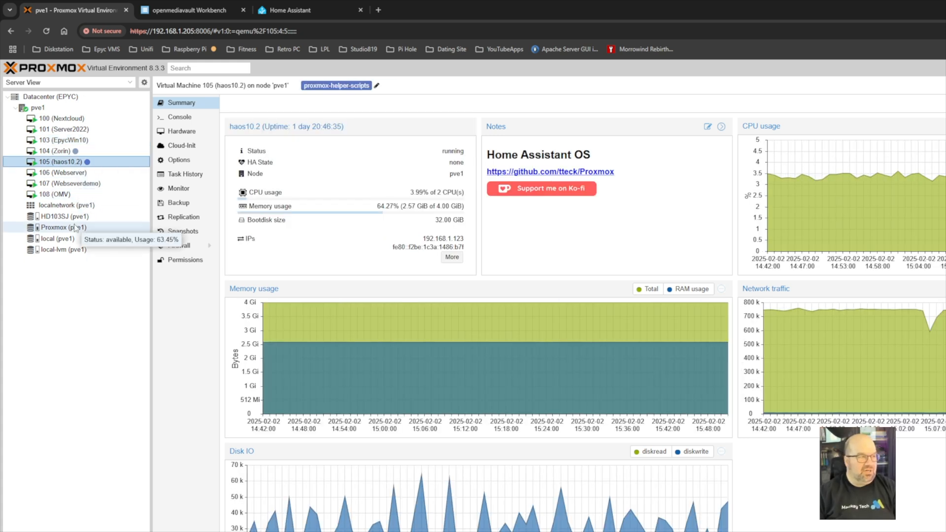
left_click(57, 151)
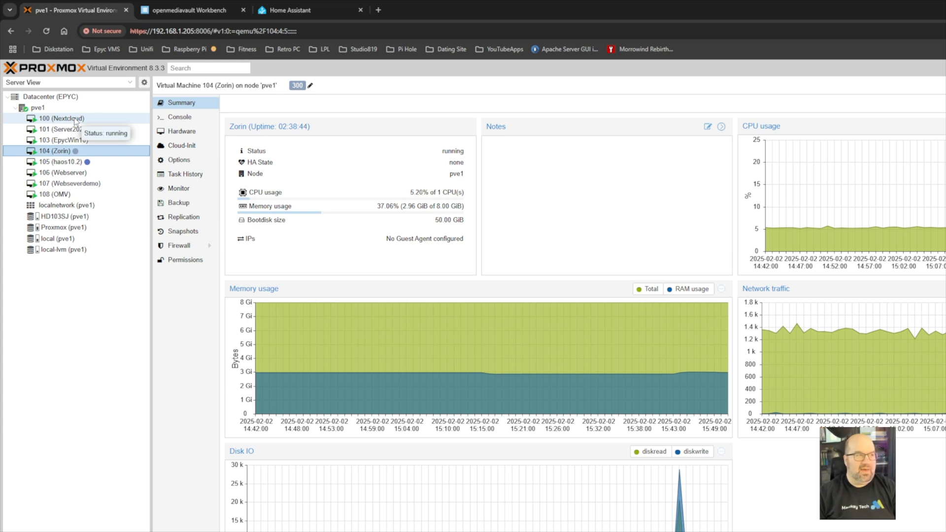
left_click(39, 108)
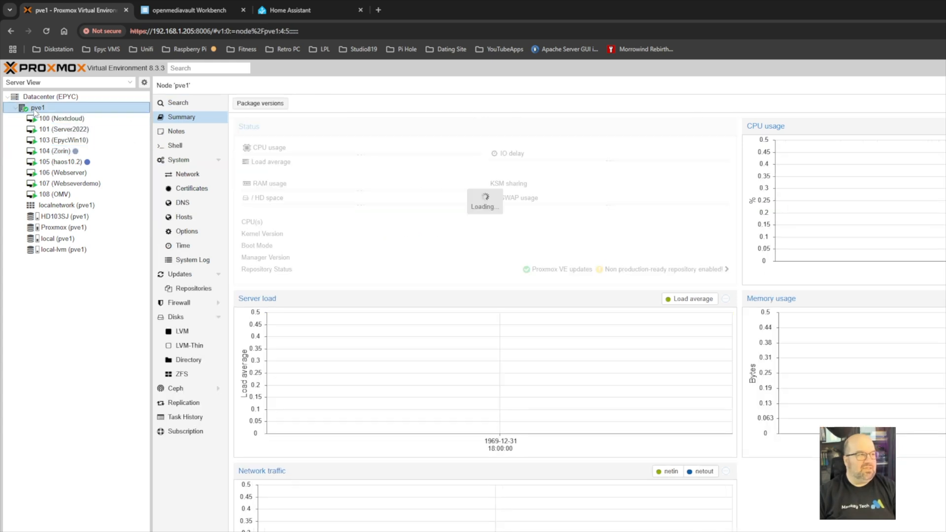